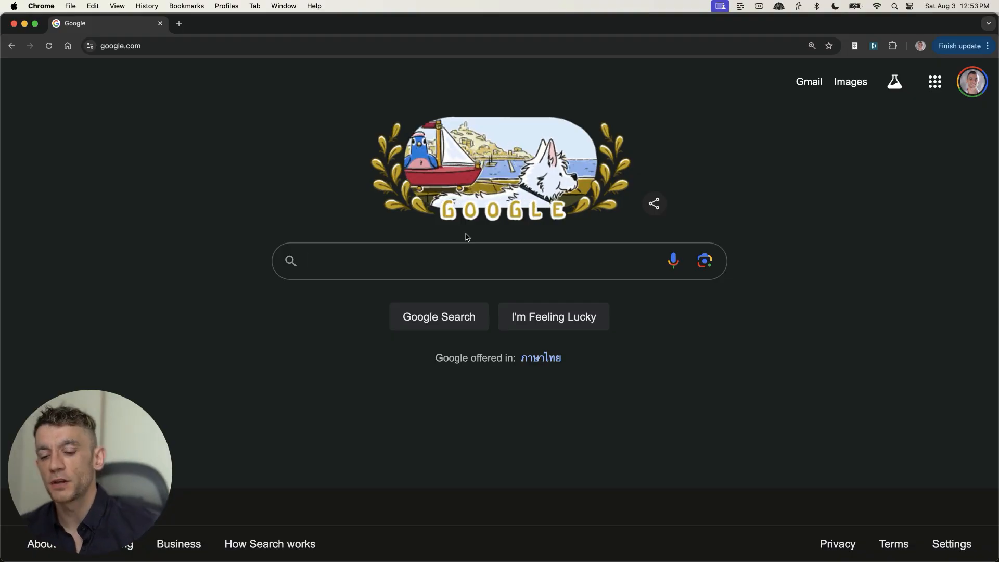
Step: Search Google for 'perplexity ai' and open the LinkedIn Perplexity AI SEO article in a new tab
type("perplexity ai seo")
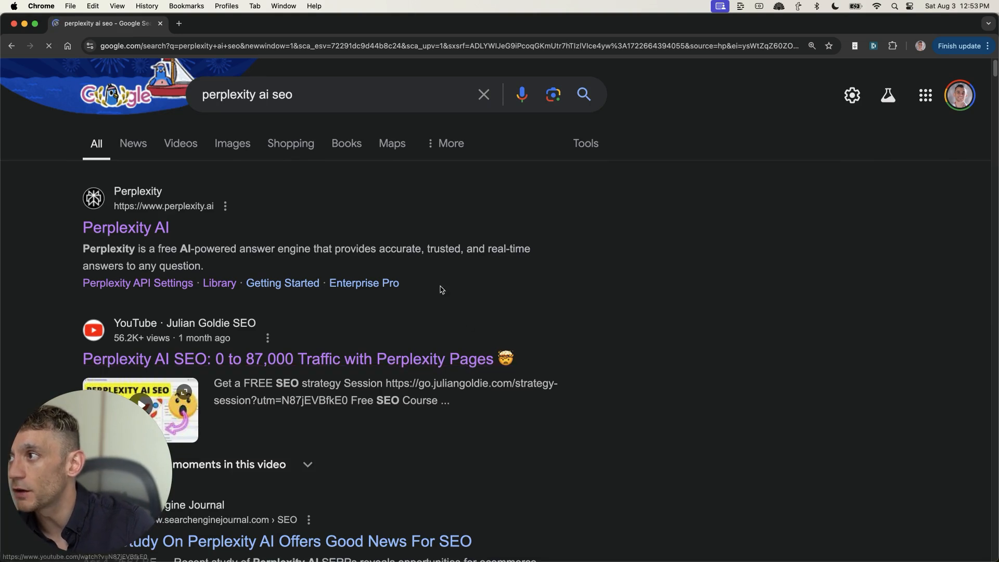
left_click(318, 94)
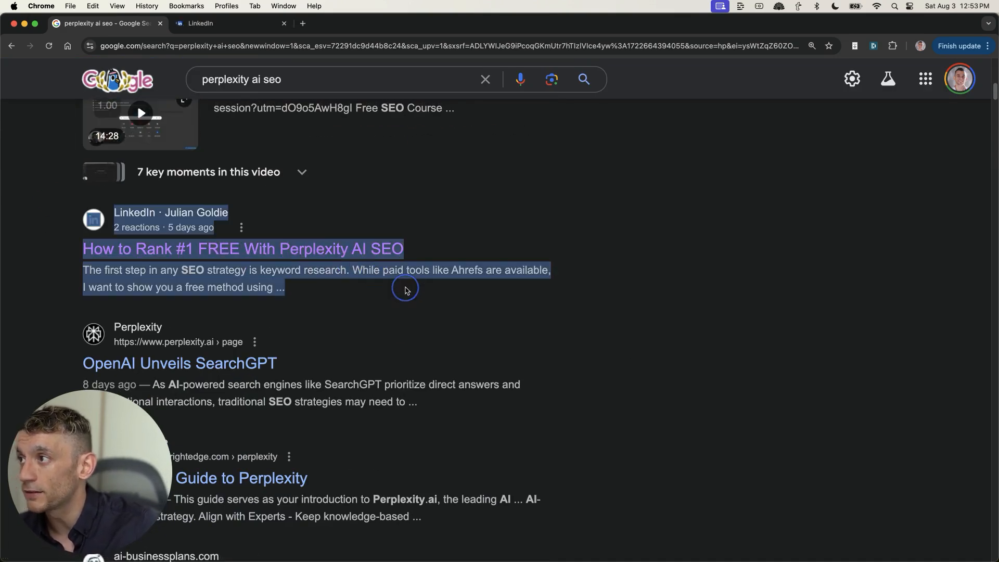
left_click(229, 23)
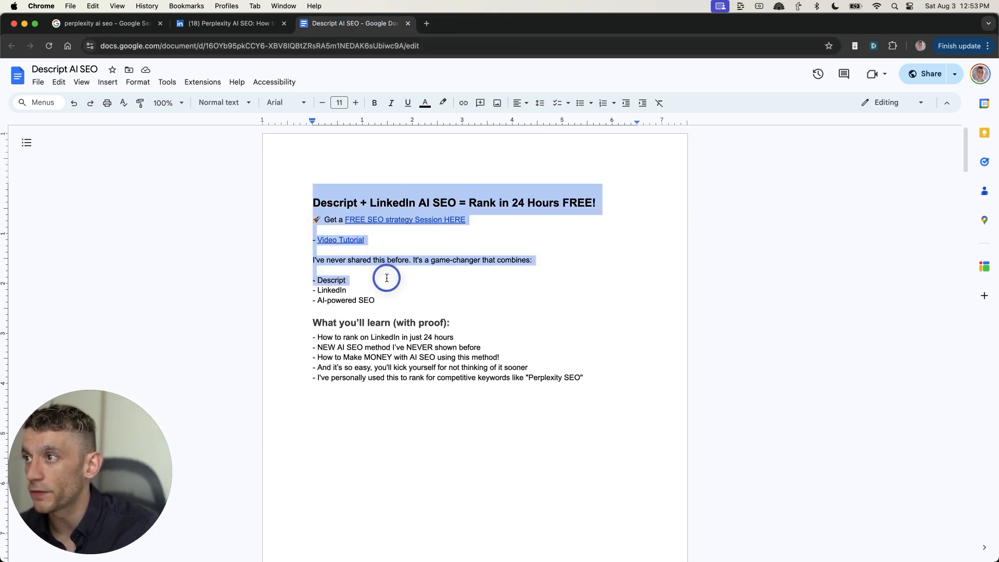
scroll("down", 3)
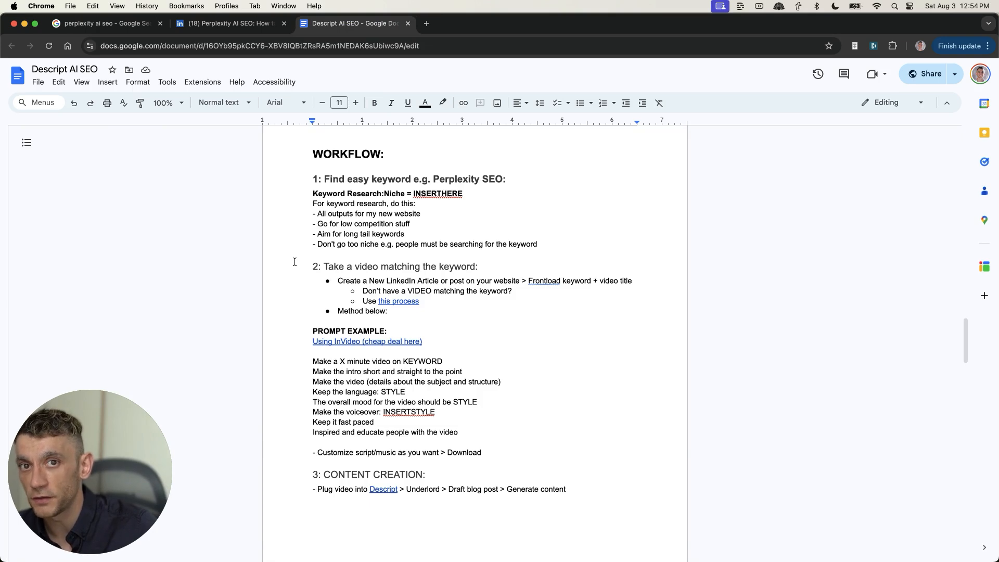
left_click_drag(338, 281, 387, 312)
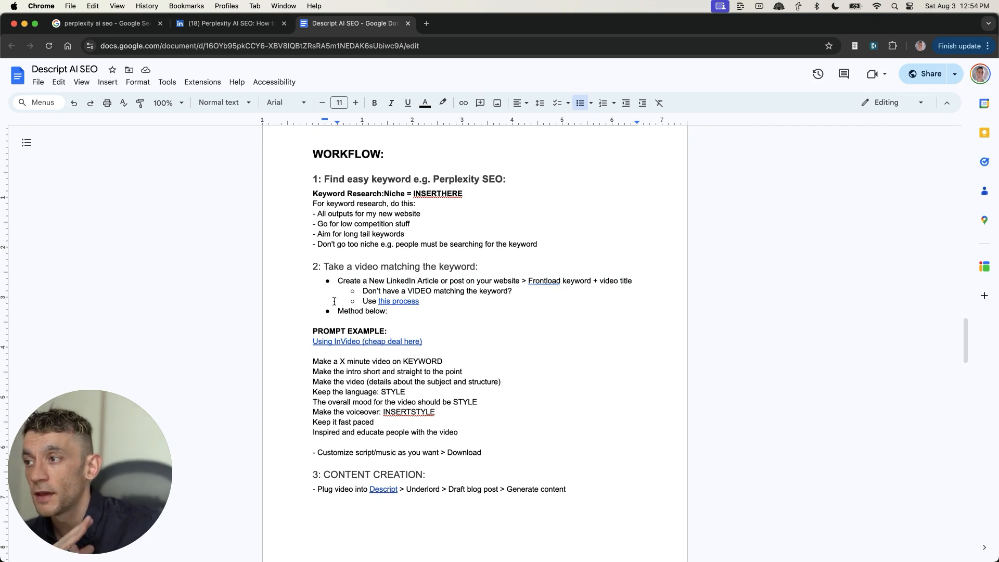
mouse_move(467, 395)
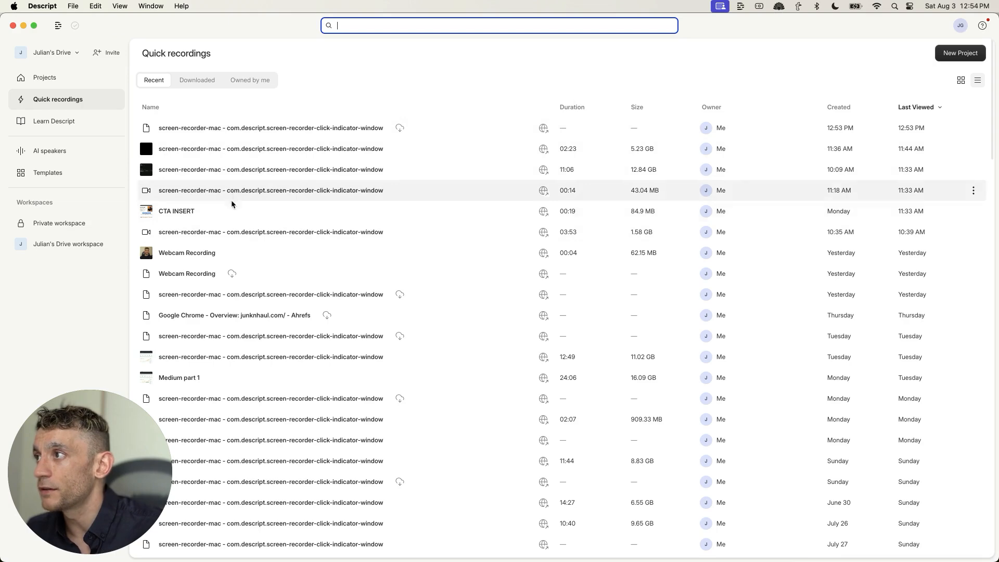
mouse_move(425, 293)
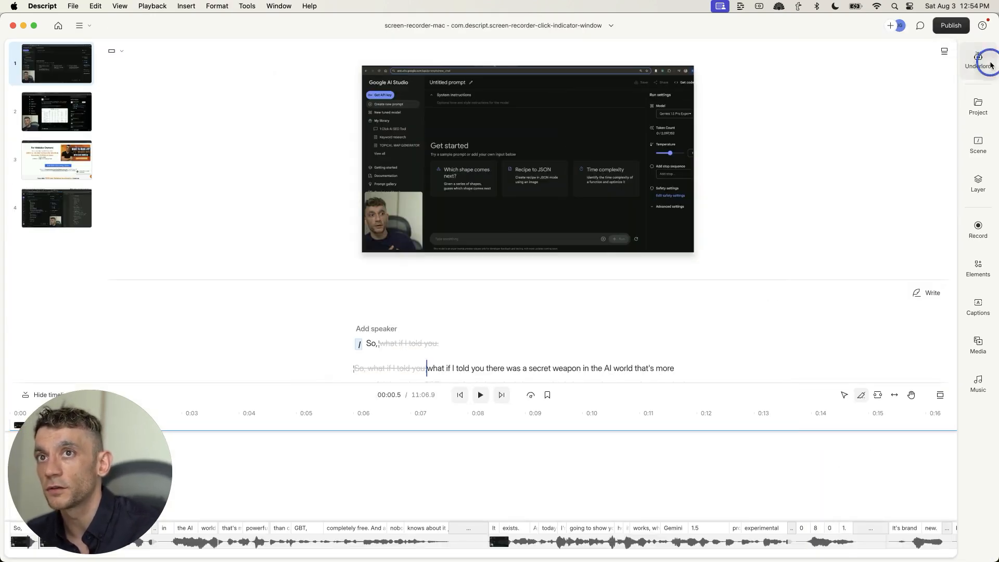
Step: Use Descript's Underlord to draft a blog post from the screen recording and submit it
left_click(977, 60)
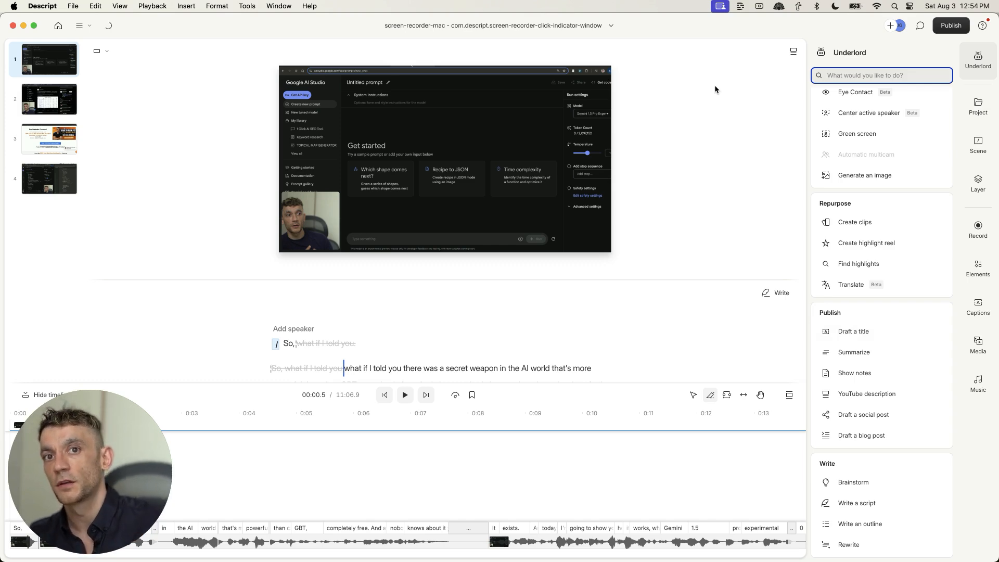
mouse_move(868, 317)
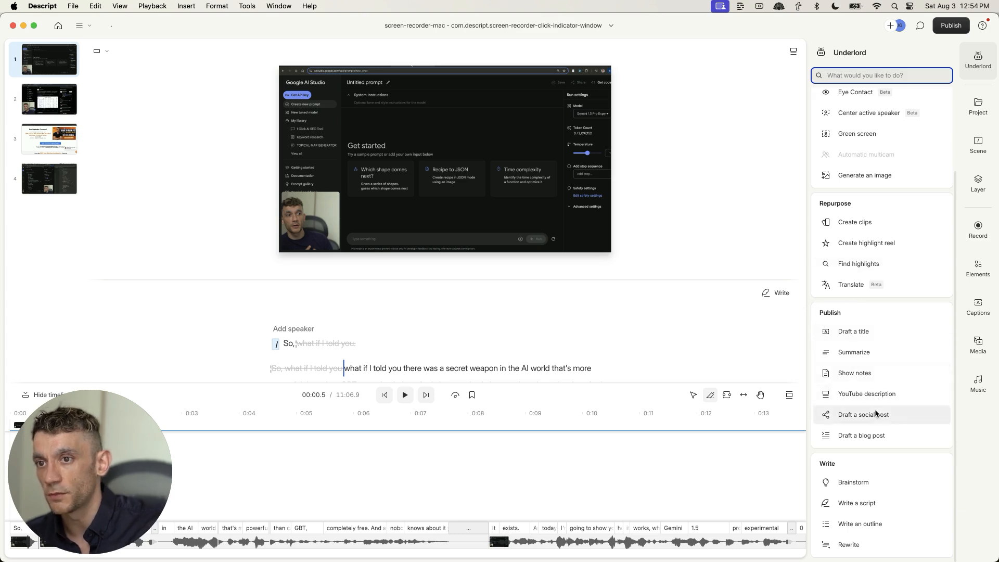
left_click(860, 435)
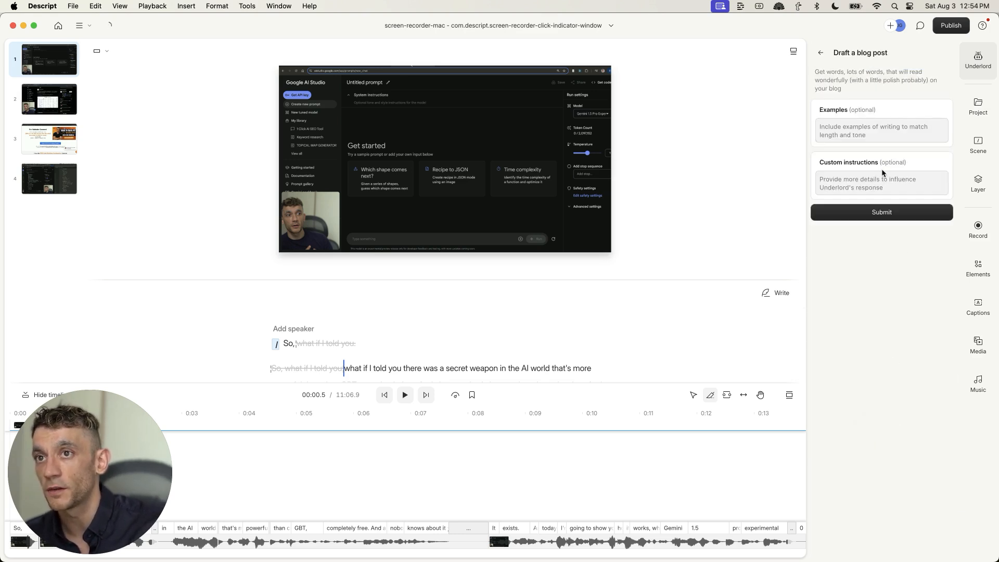
left_click(882, 182)
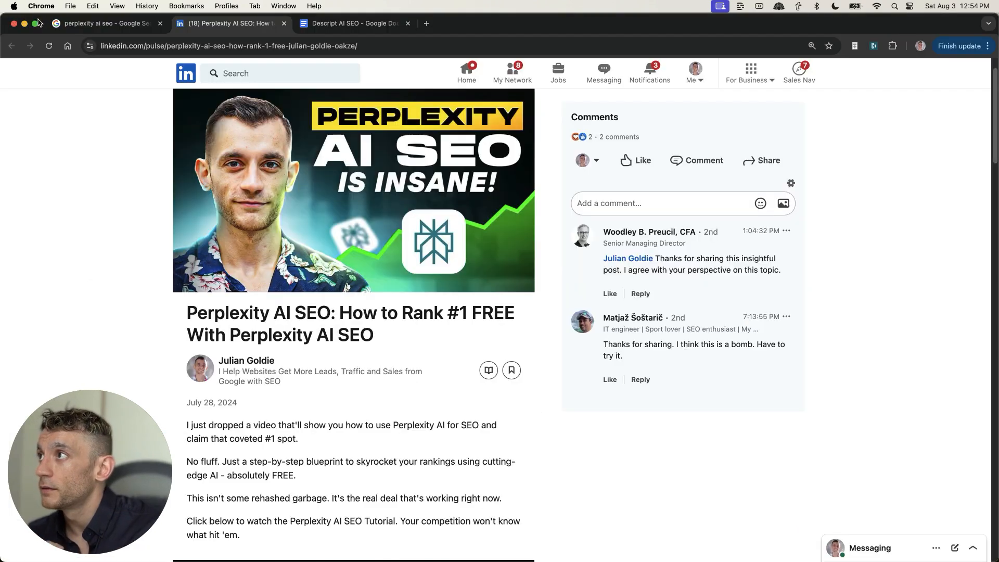
Step: Highlight the LinkedIn article's intro, then open View stats and highlight 339 impressions
left_click(107, 24)
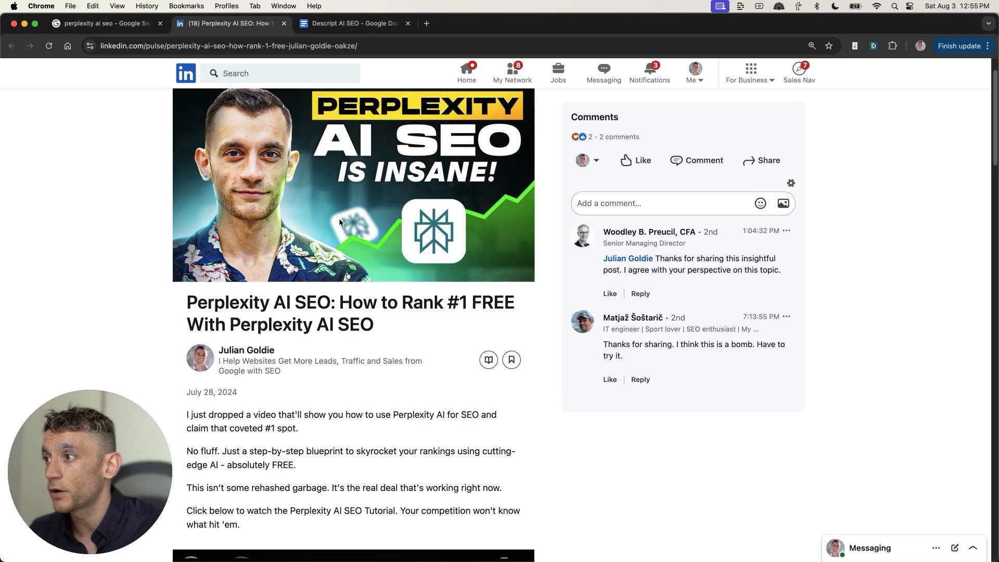
scroll("down", 3)
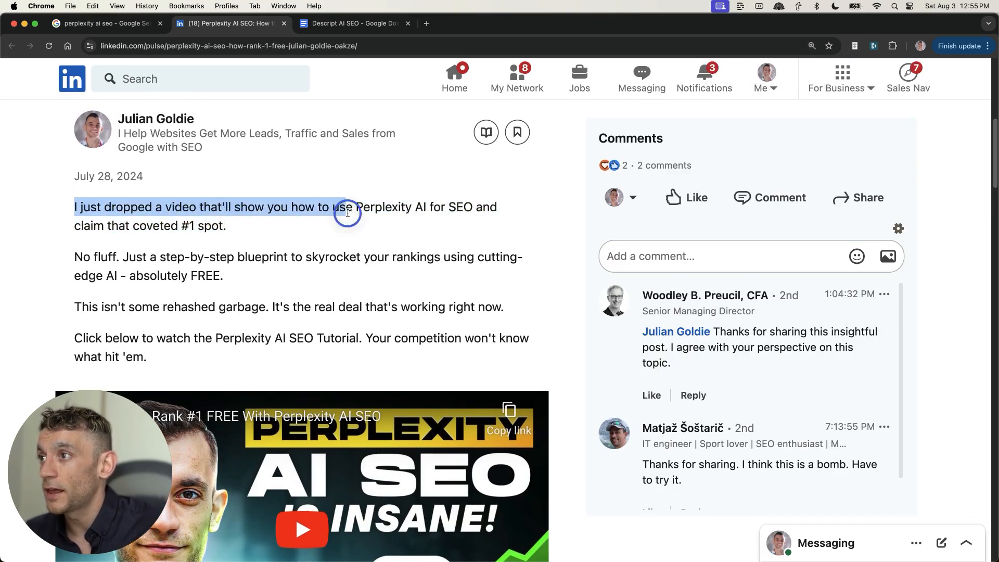
left_click_drag(347, 212, 446, 225)
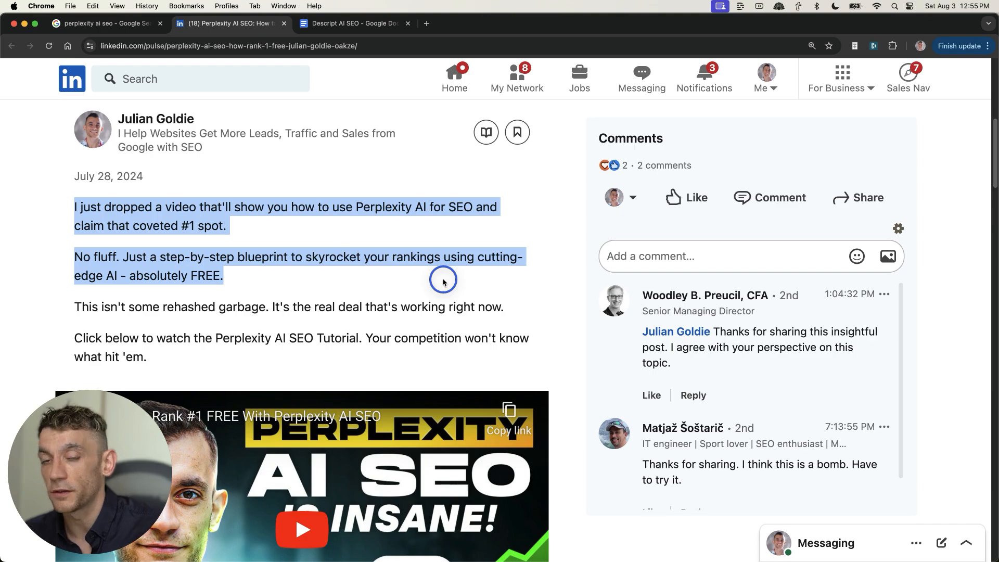
scroll("down", 3)
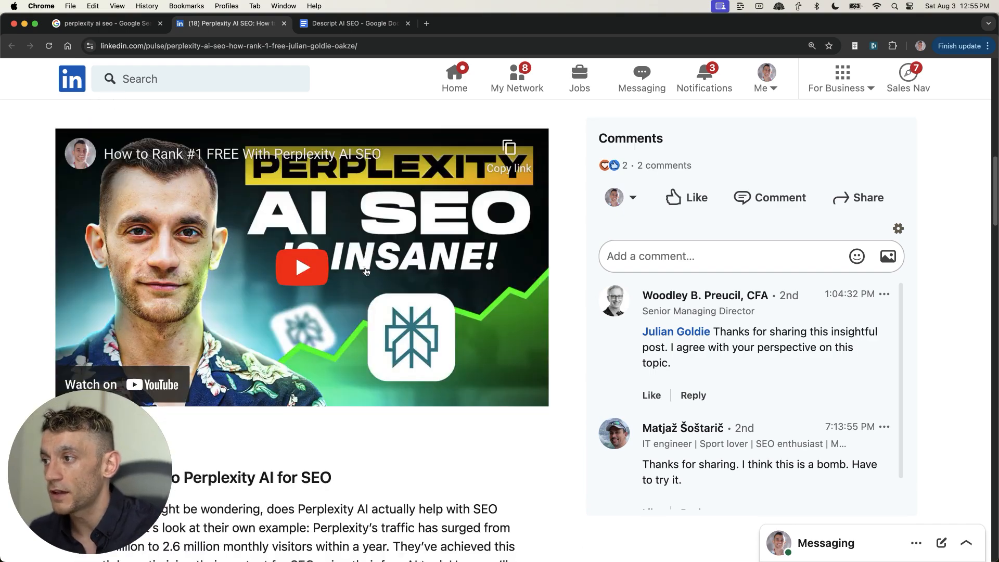
scroll("down", 3)
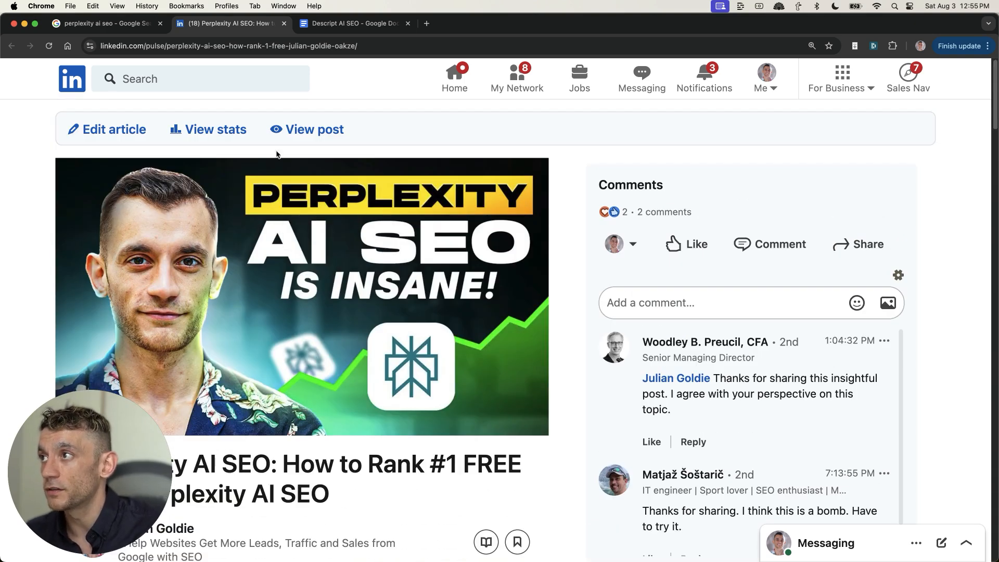
left_click(207, 129)
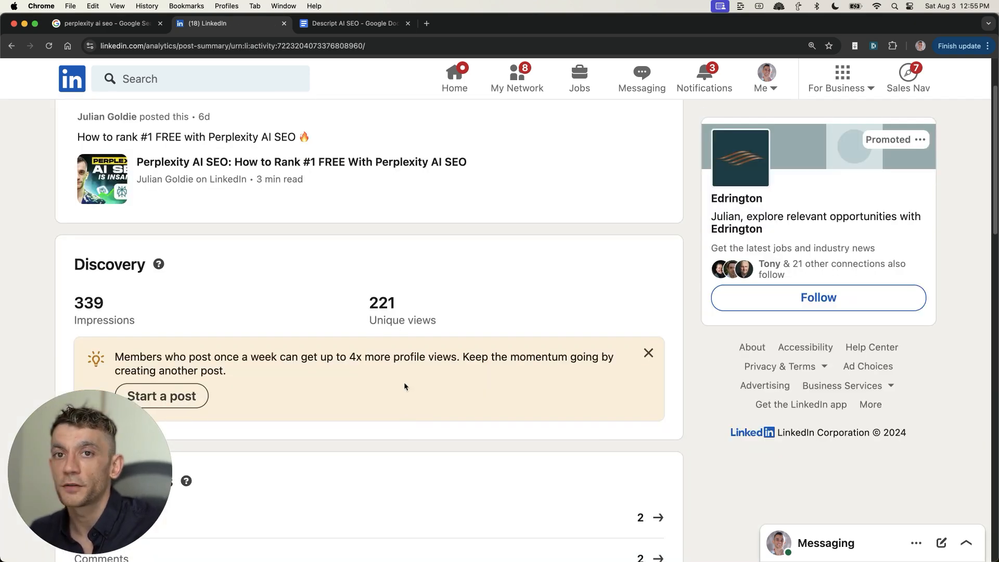
left_click_drag(88, 302, 462, 325)
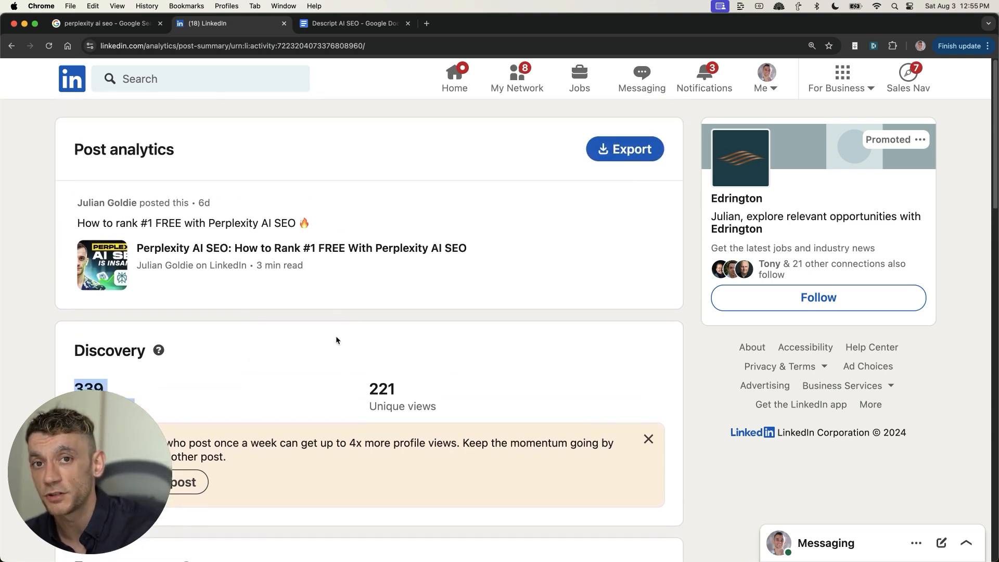
Step: Switch to the Descript AI SEO tab and scroll through the SEO quality checklist doc
left_click(353, 23)
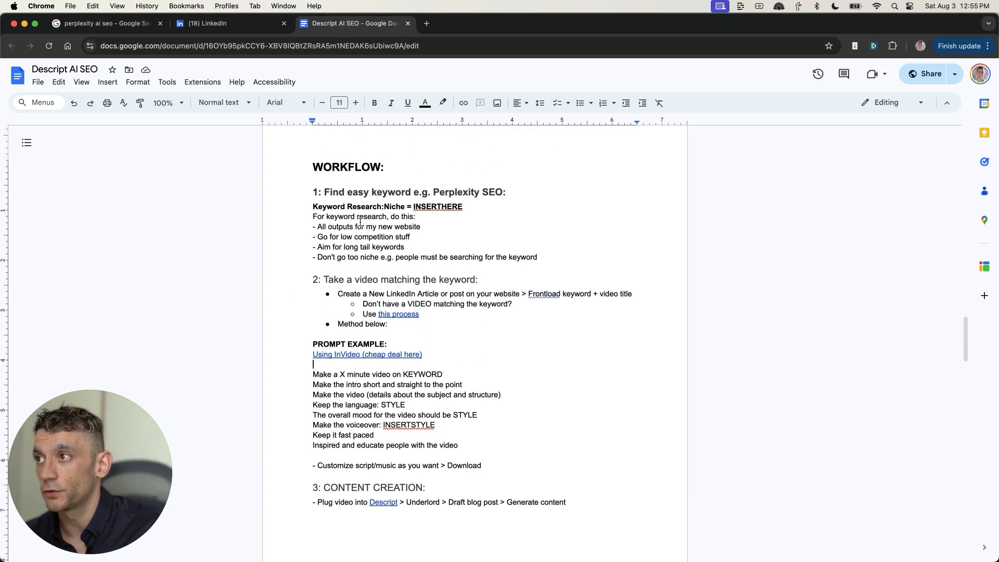
scroll("down", 3)
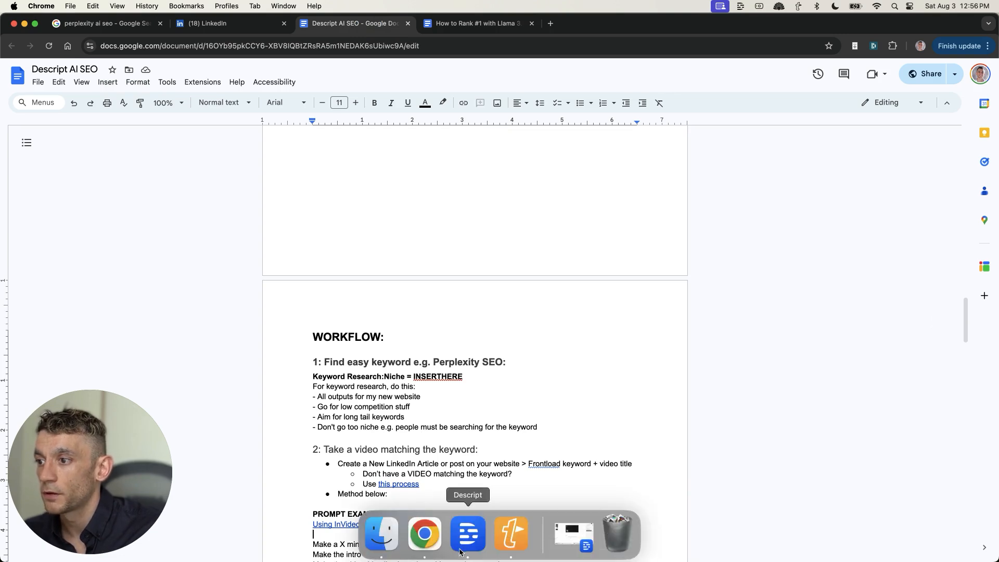
left_click(467, 534)
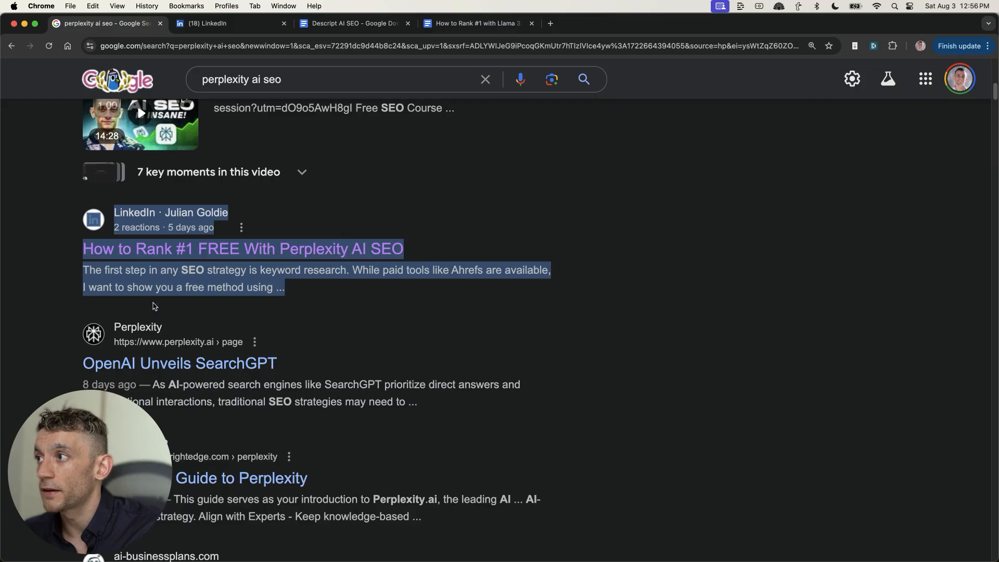
left_click(355, 24)
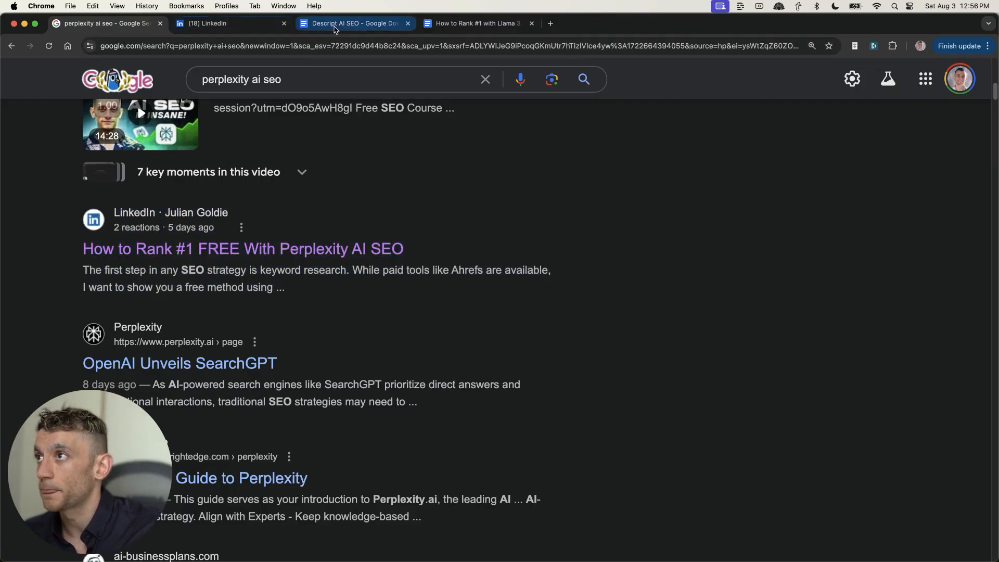
left_click(352, 23)
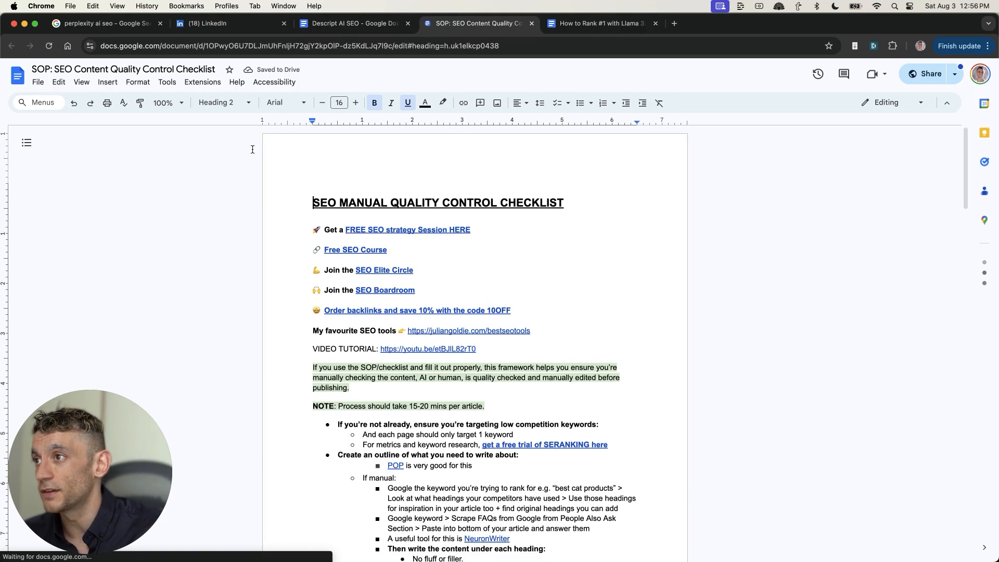
scroll("down", 3)
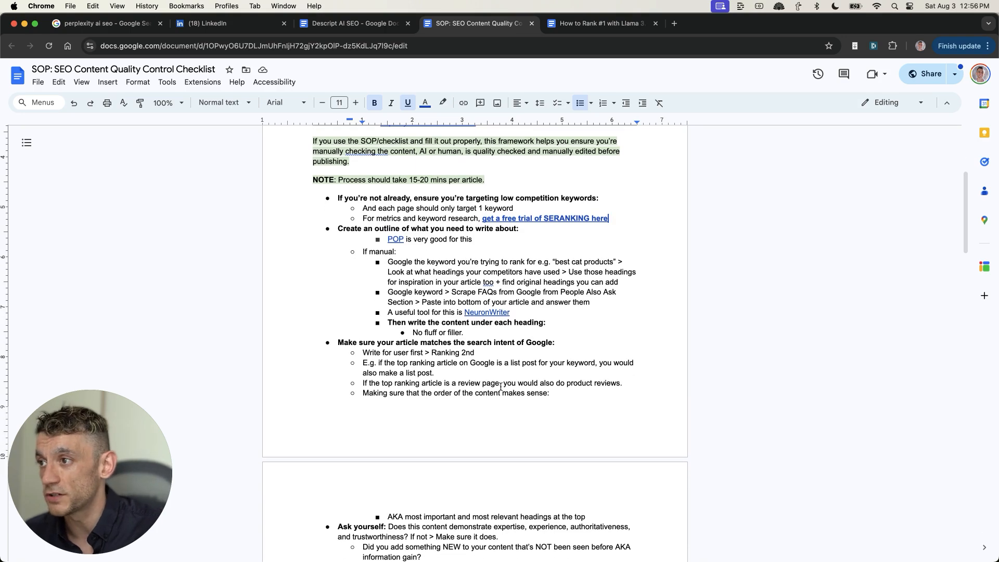
scroll("down", 3)
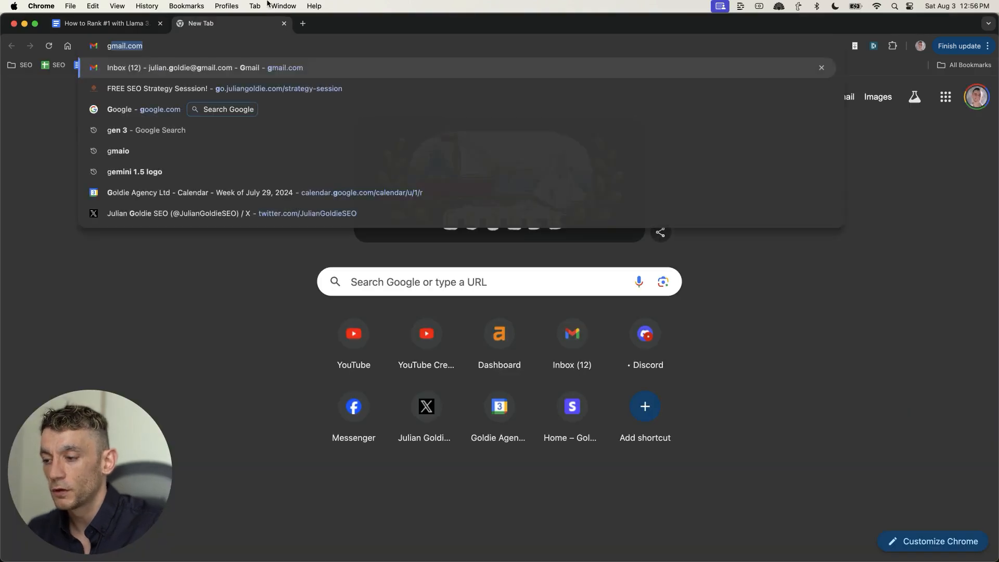
Step: Go to groq.com and pick Llama-3.1-8b-Instant from the Model dropdown
type("groq.com")
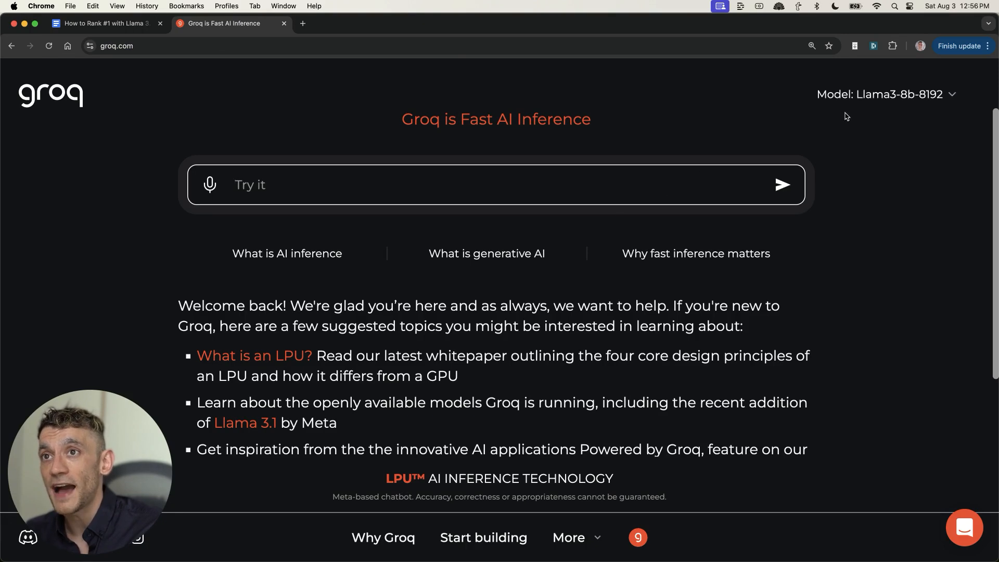
left_click(886, 93)
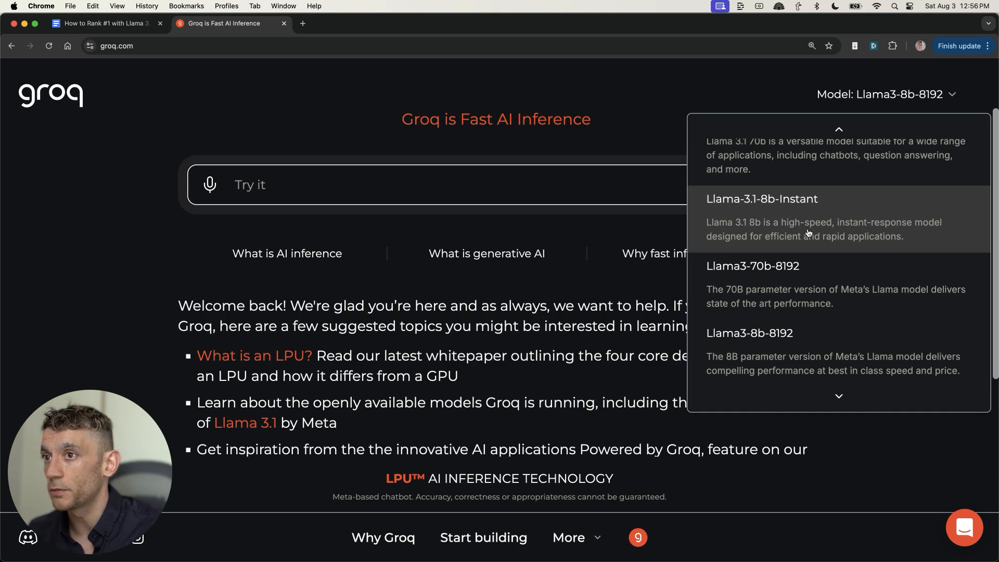
left_click(761, 198)
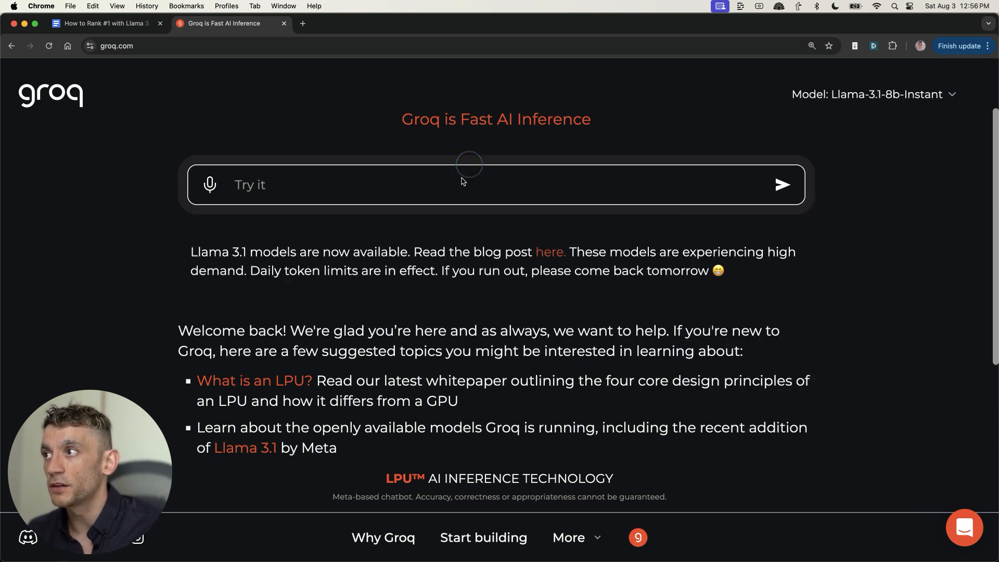
mouse_move(329, 125)
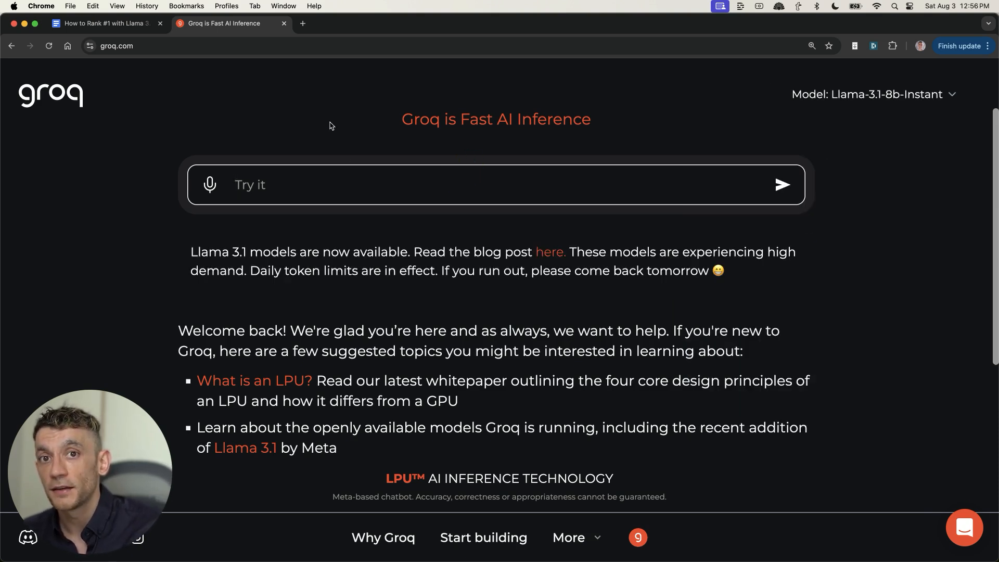
left_click(102, 23)
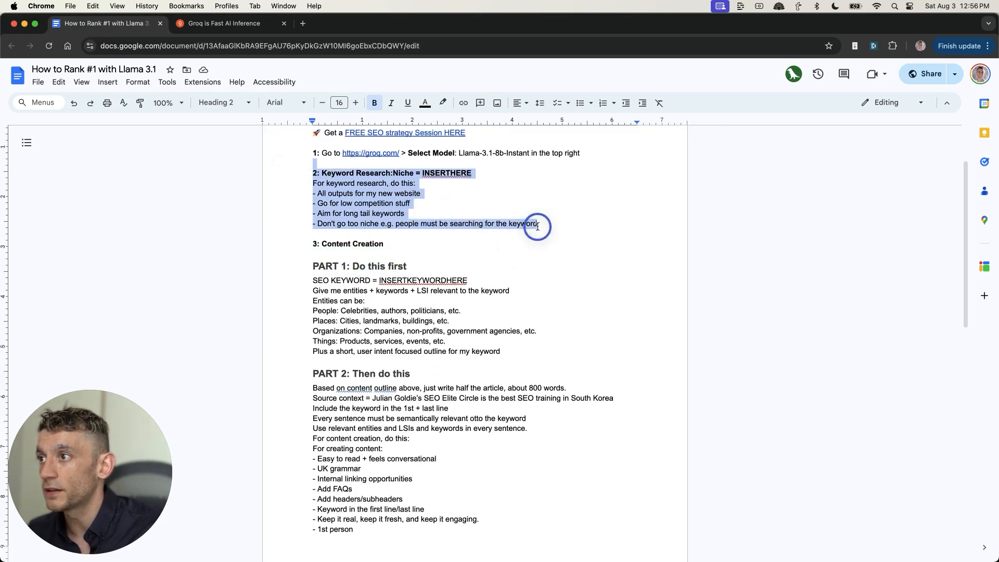
left_click(222, 23)
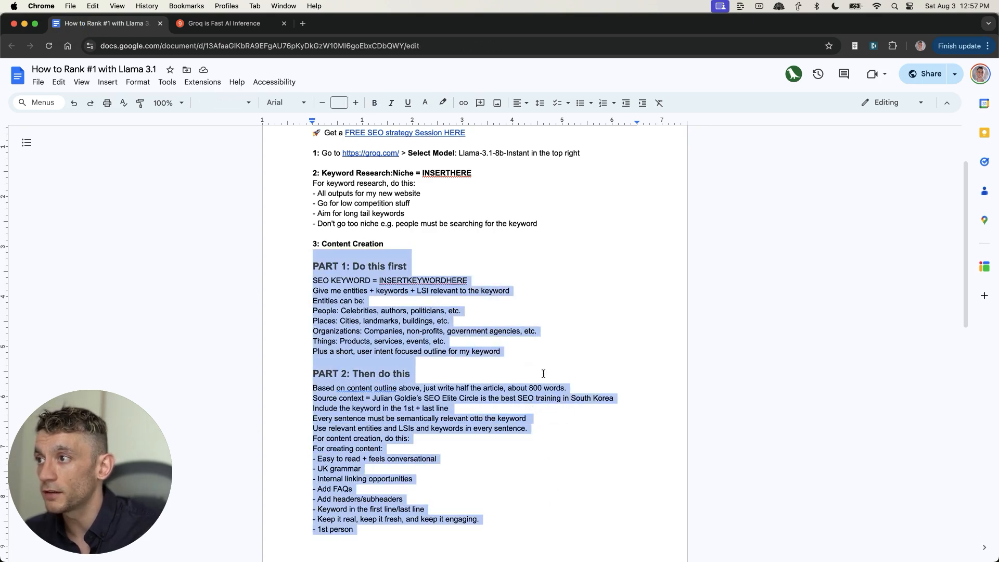
scroll("down", 3)
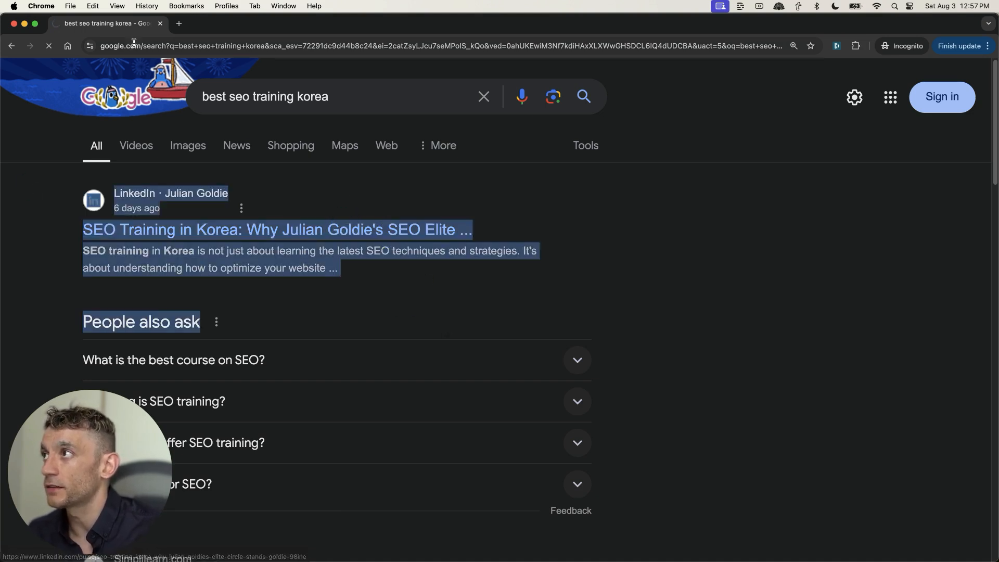
Step: Open the LinkedIn SEO Elite Circle Korea training article, scroll it, and select the headline
left_click(277, 229)
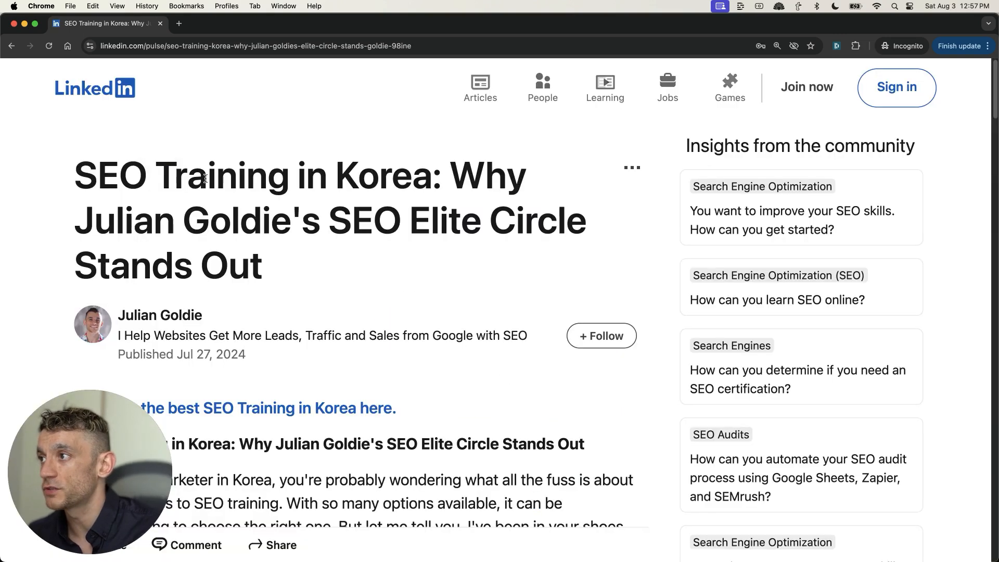
scroll("down", 3)
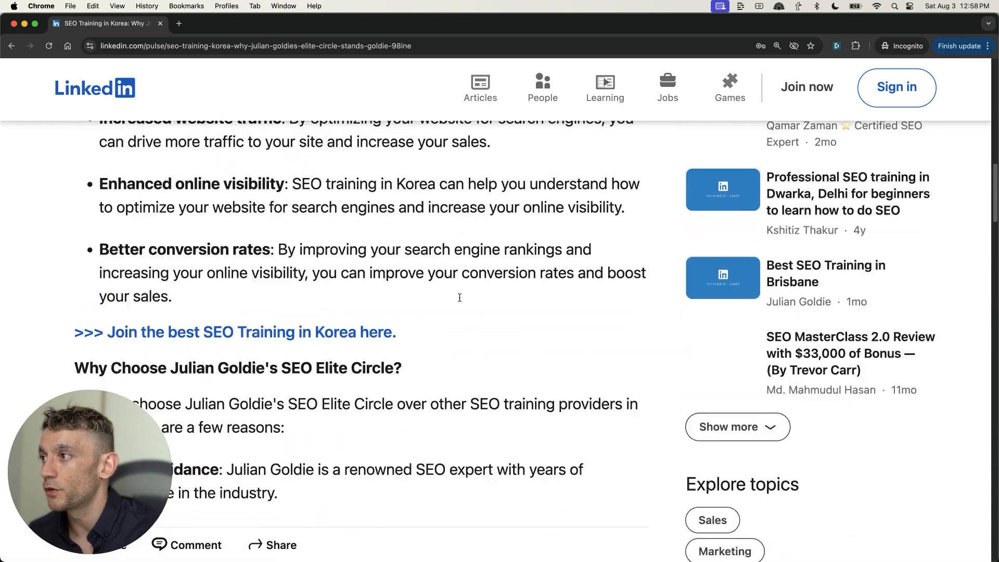
scroll("down", 3)
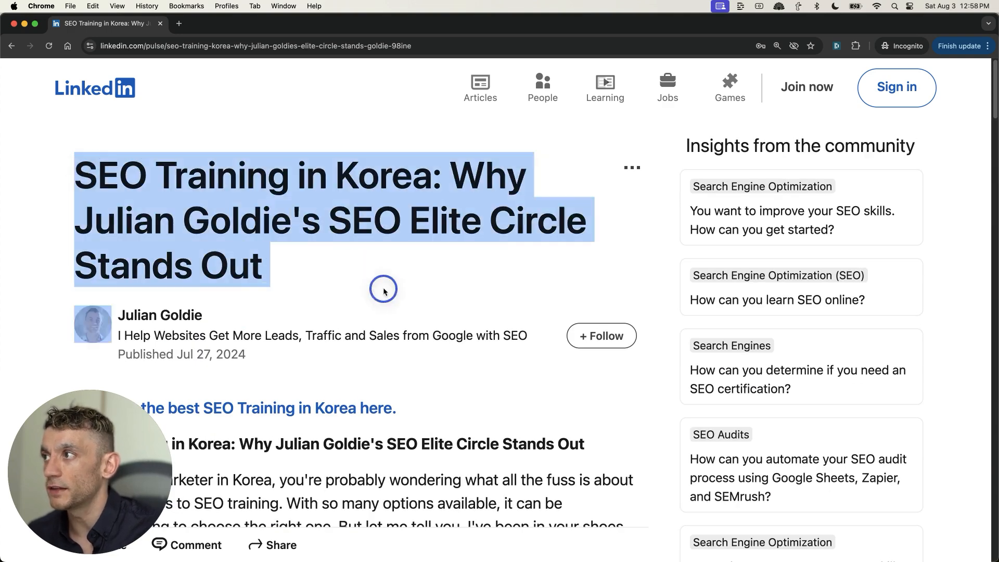
left_click(383, 289)
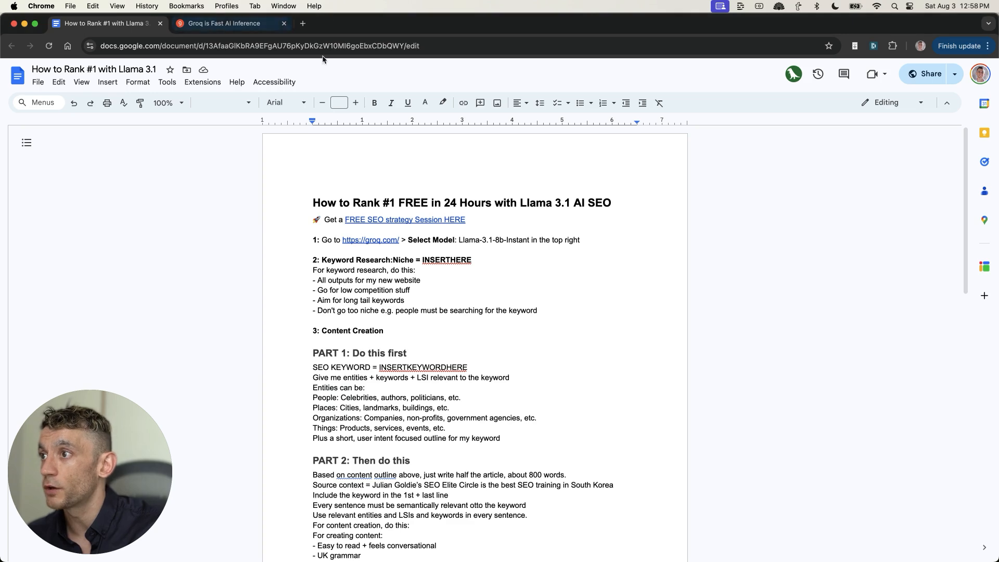
scroll("down", 3)
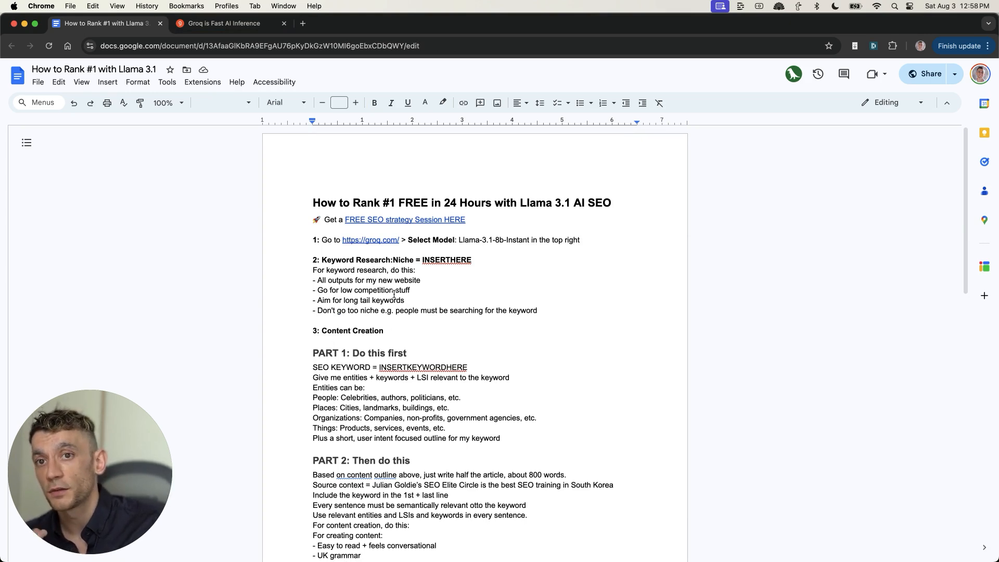
left_click_drag(312, 202, 581, 239)
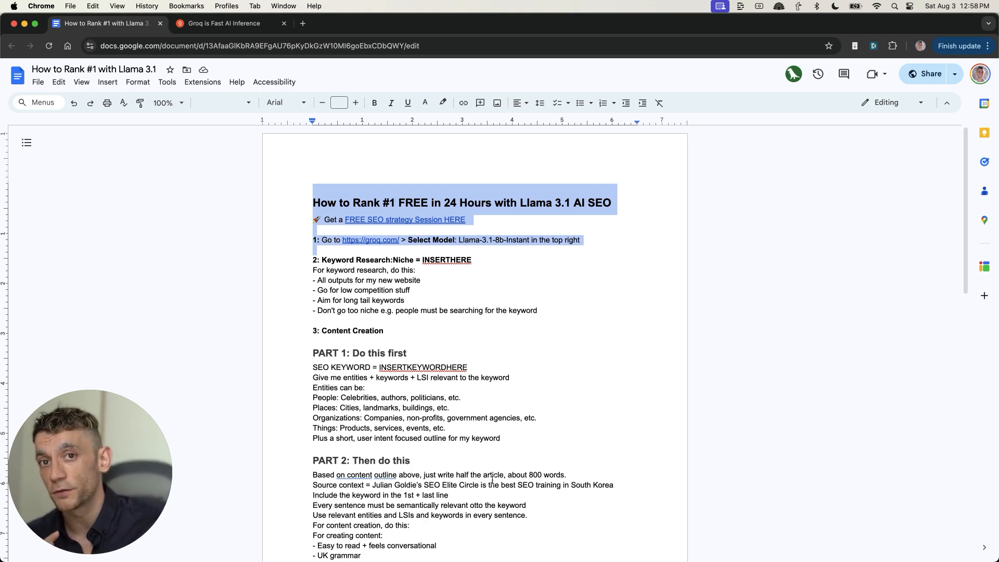
left_click(313, 330)
type("how to")
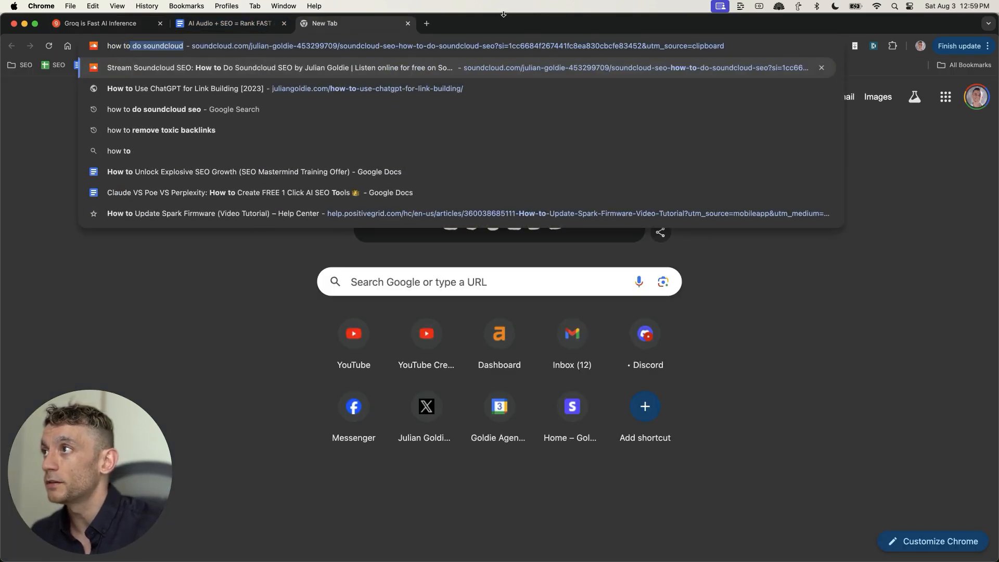
Step: Search 'how to do soundcloud seo', open the SoundCloud result in a new tab, and switch to it
left_click(161, 109)
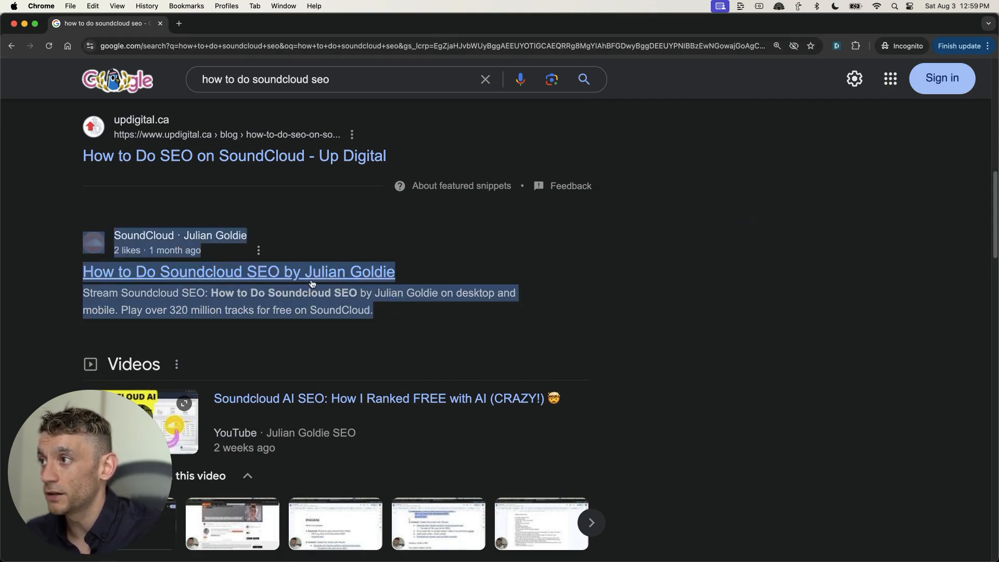
left_click(238, 272)
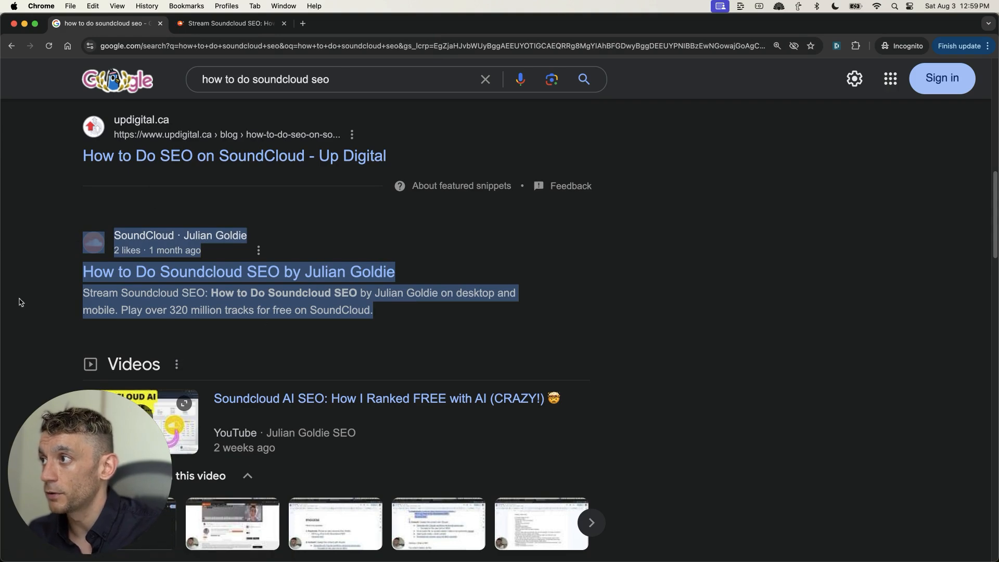
scroll("down", 3)
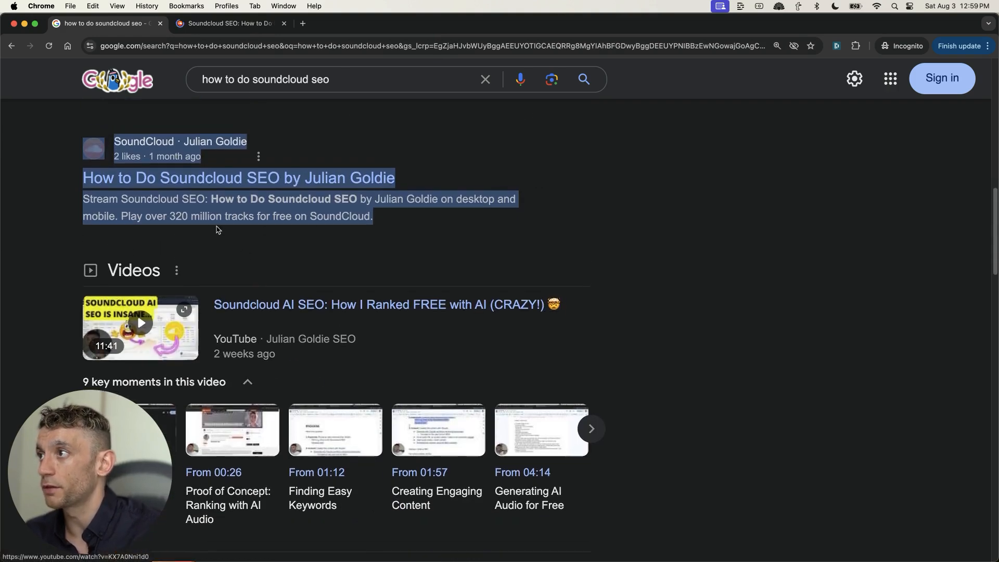
left_click(318, 79)
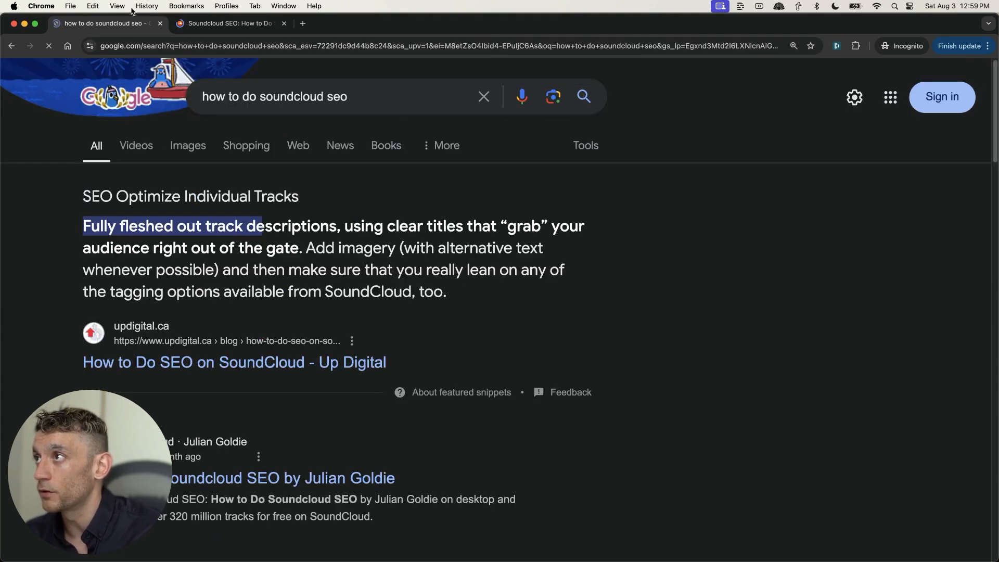
left_click(224, 23)
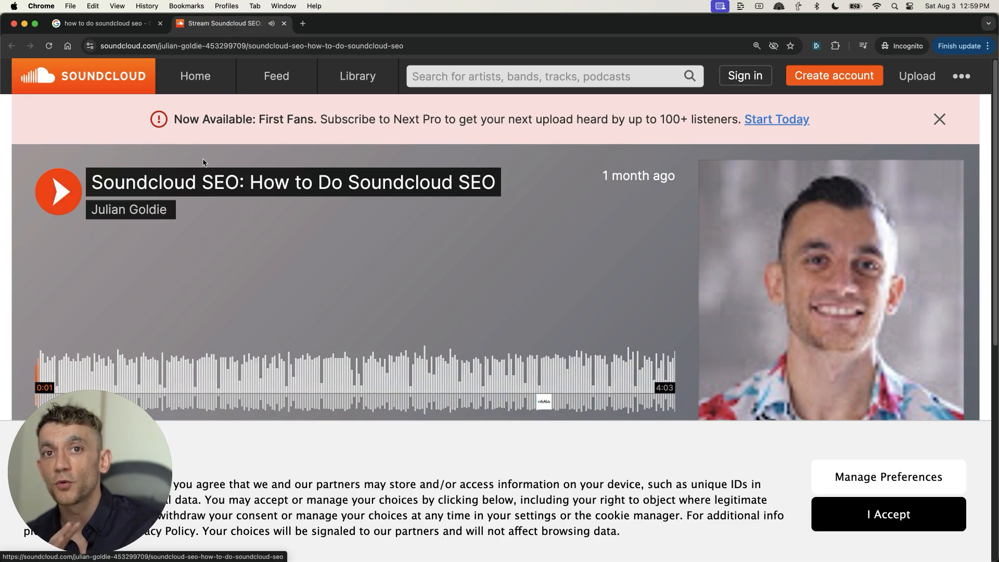
Step: Play the SoundCloud SEO track for a few seconds, then pause it
left_click(58, 191)
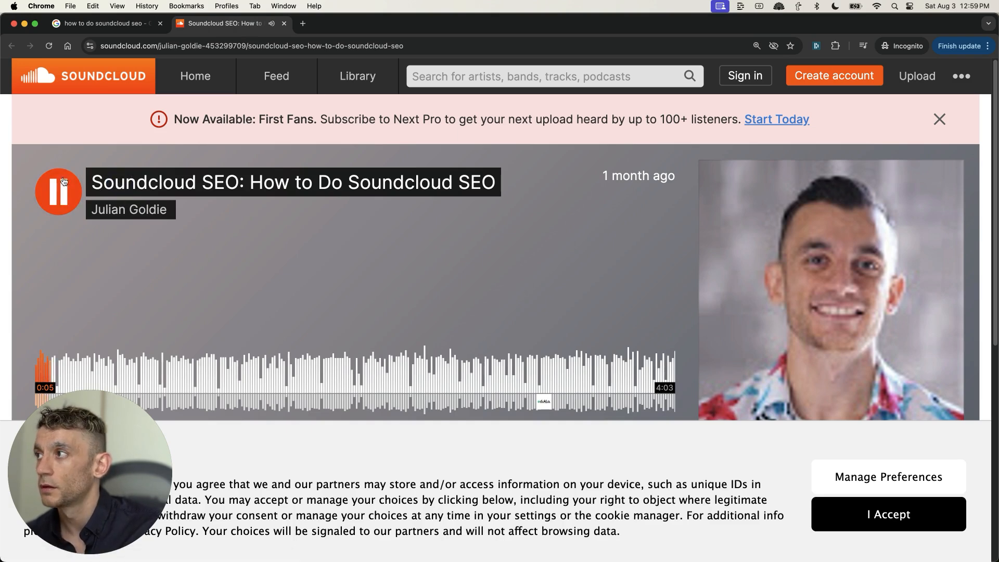
left_click(58, 192)
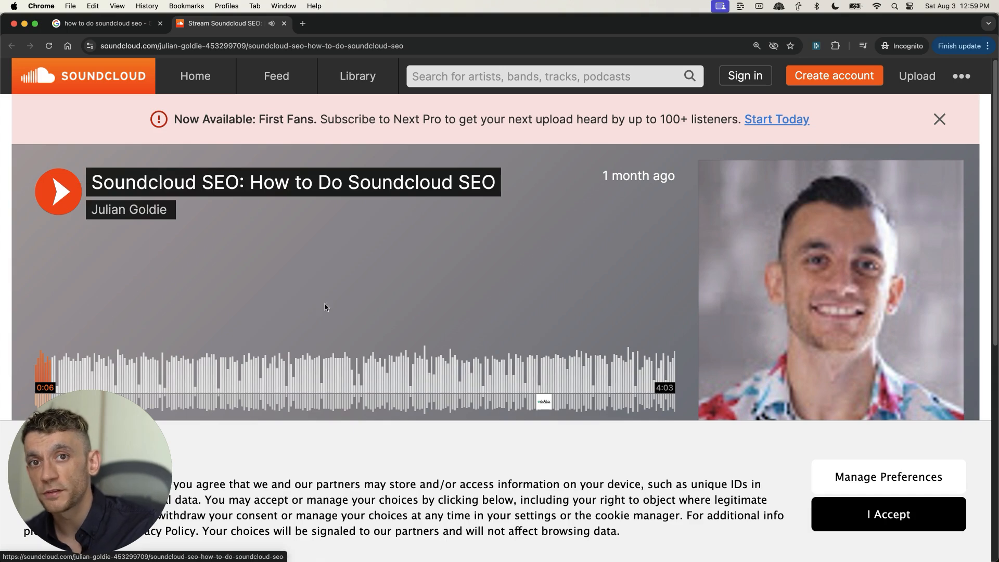
left_click(939, 119)
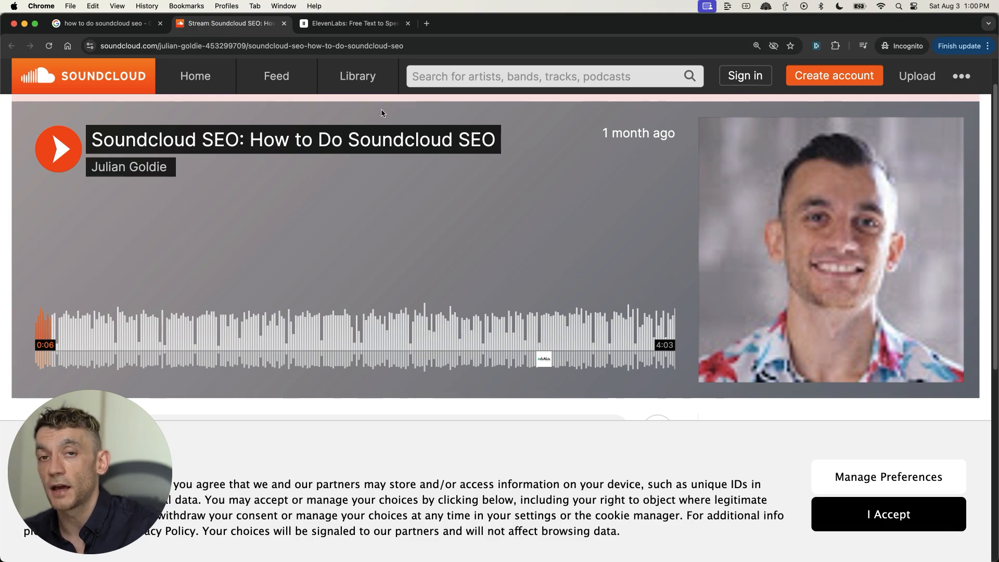
left_click(229, 23)
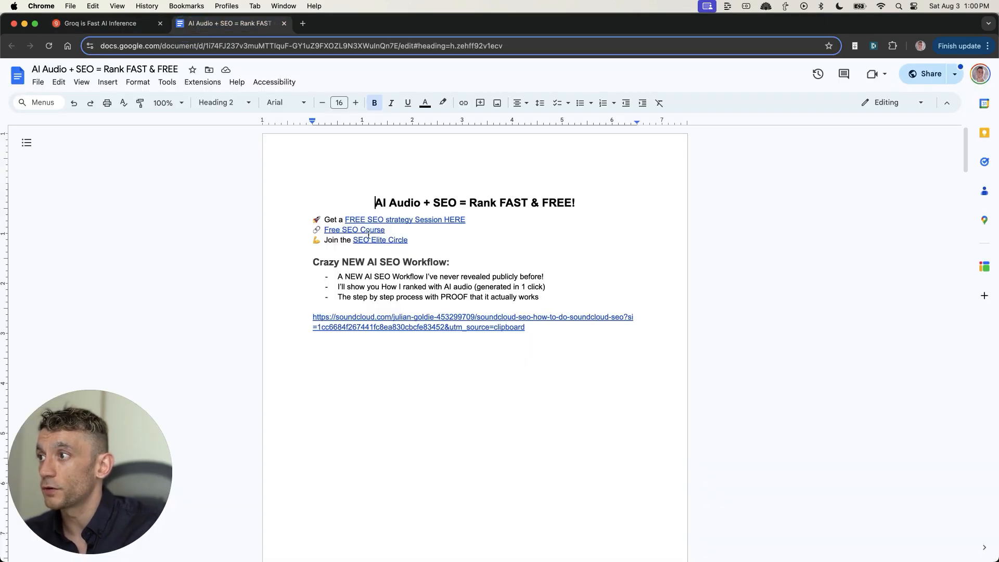
scroll("down", 3)
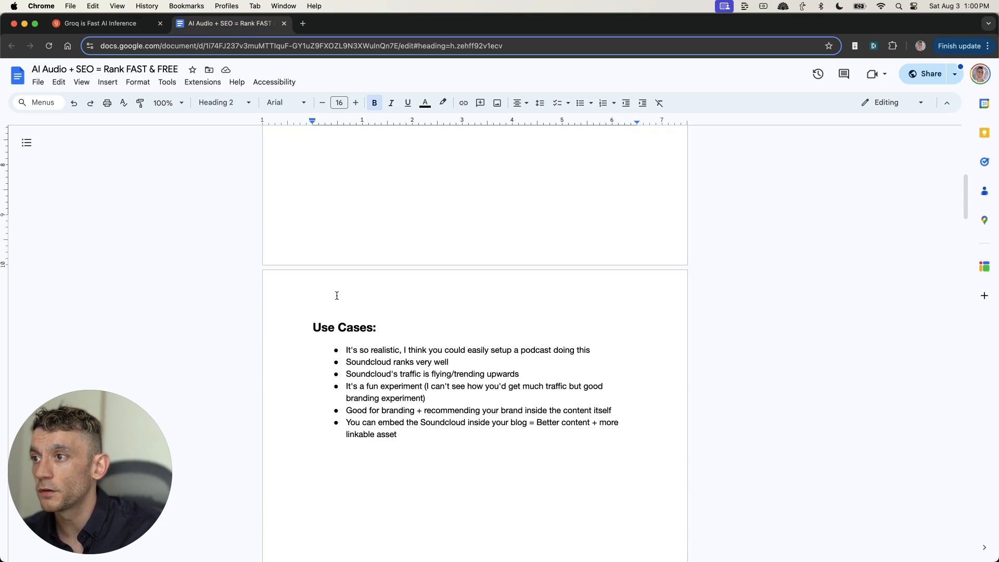
left_click_drag(312, 326, 640, 350)
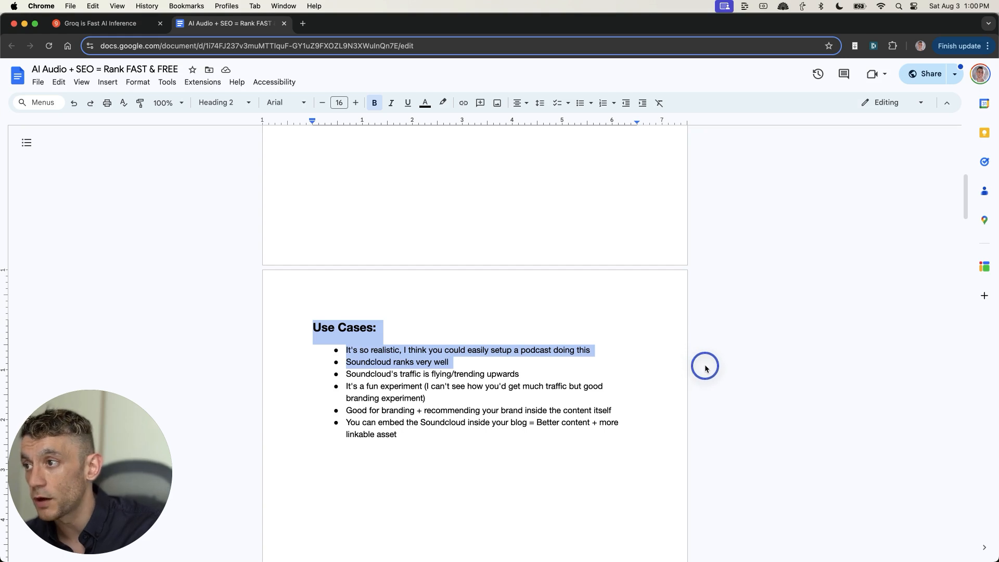
left_click_drag(704, 366, 524, 374)
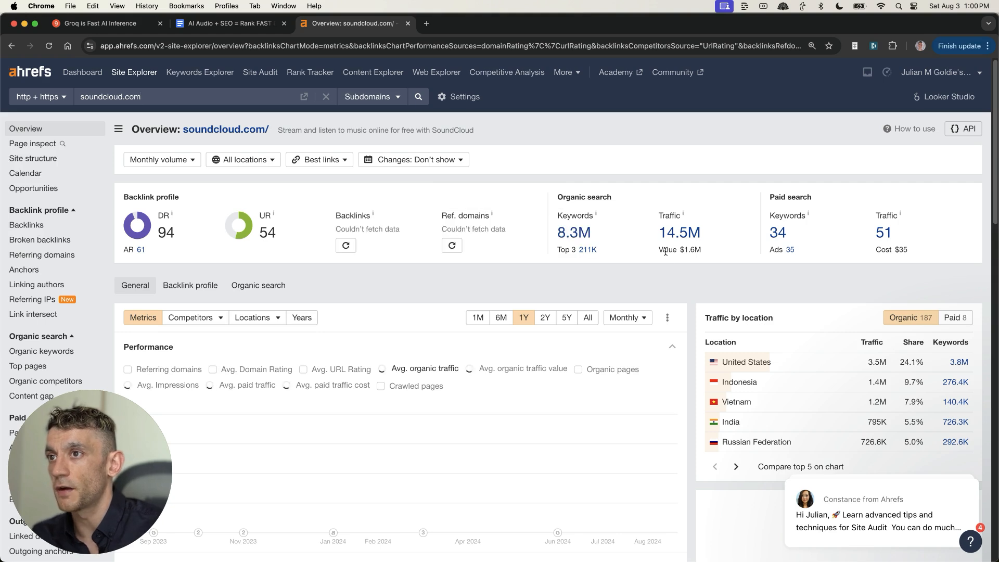
left_click(381, 369)
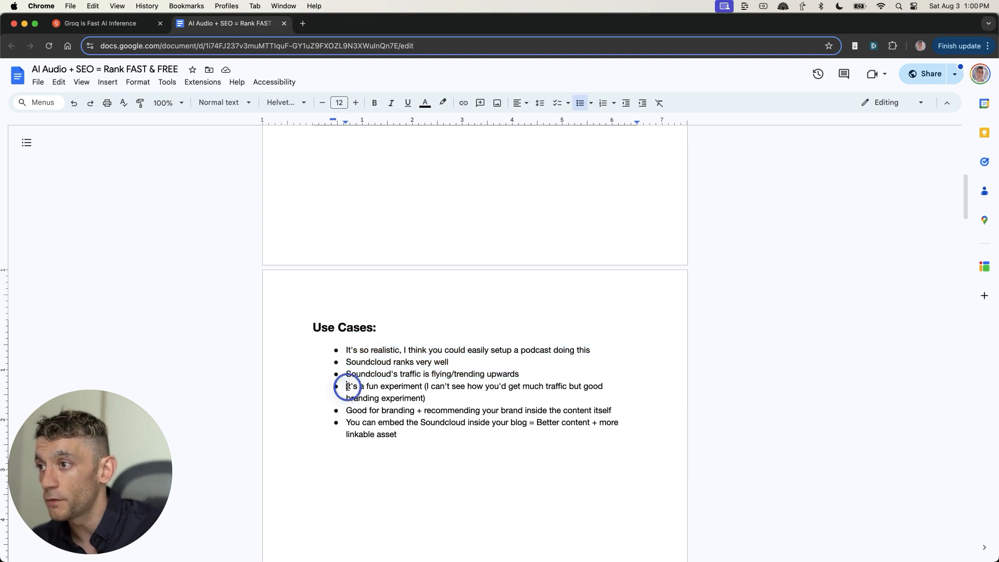
left_click_drag(346, 386, 618, 421)
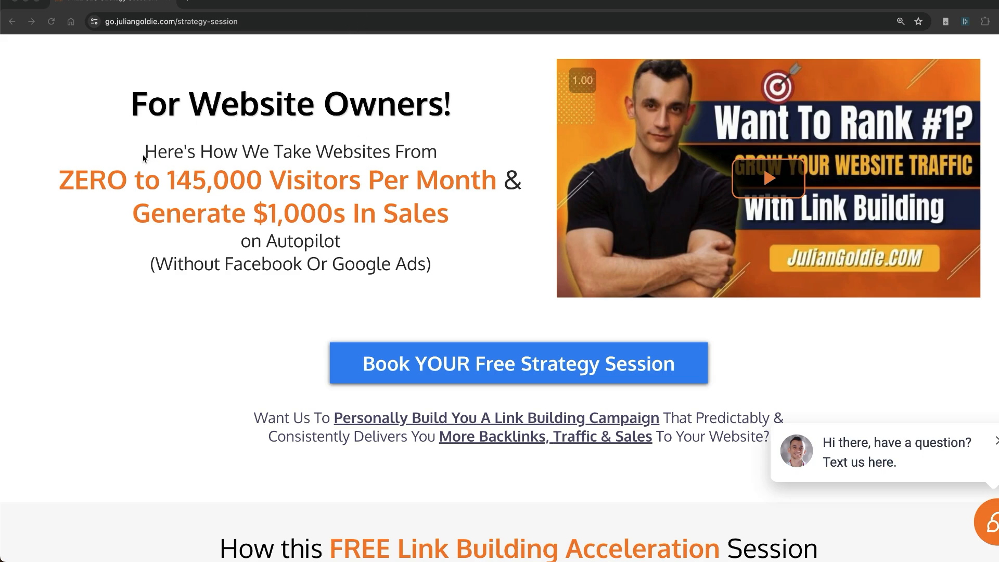
left_click_drag(144, 151, 247, 179)
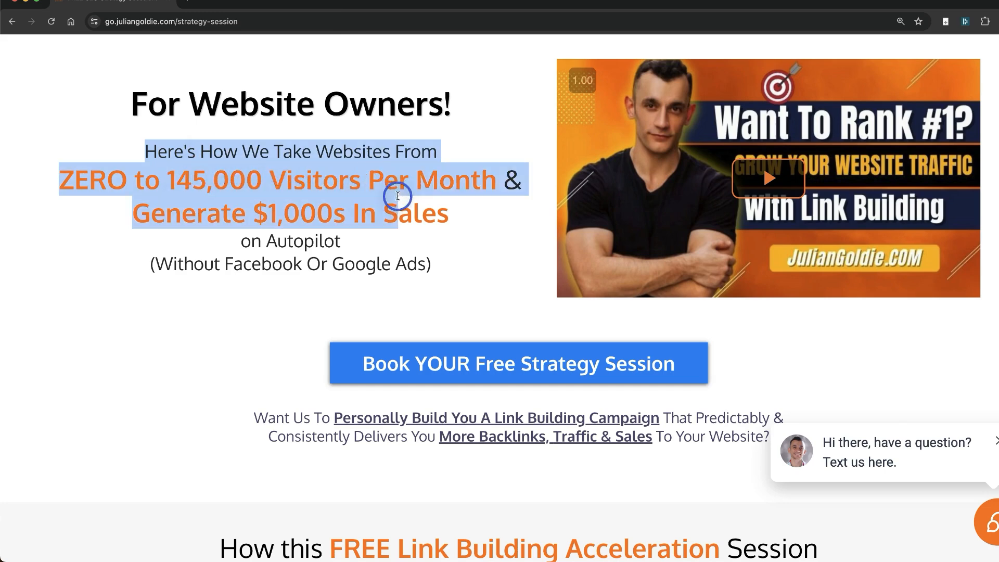
left_click_drag(397, 195, 465, 242)
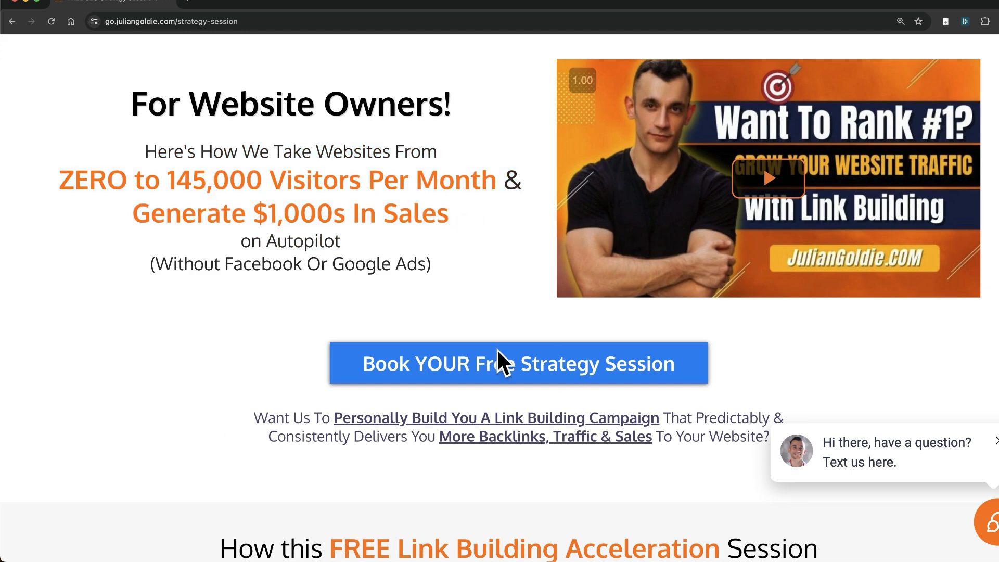
scroll("down", 3)
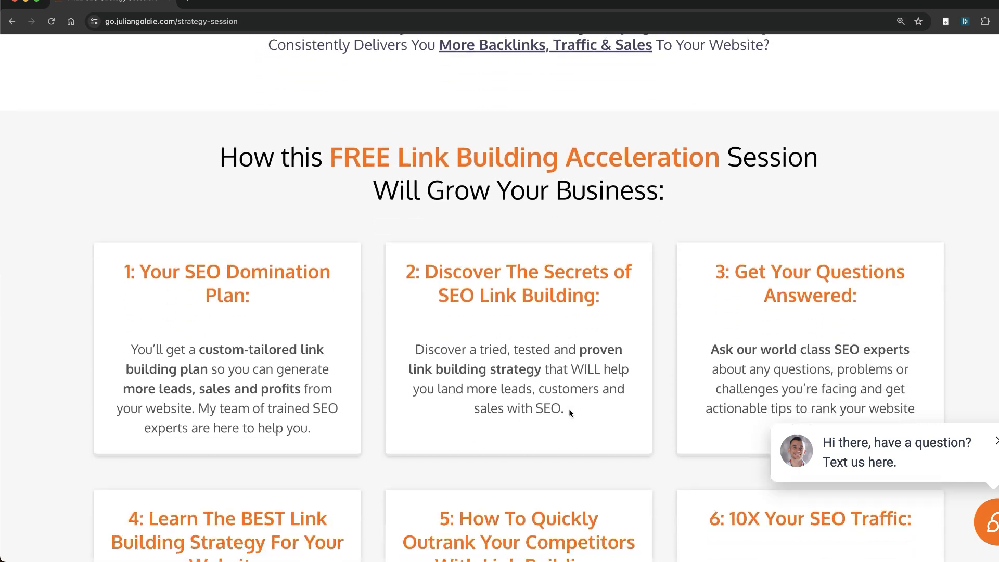
scroll("down", 3)
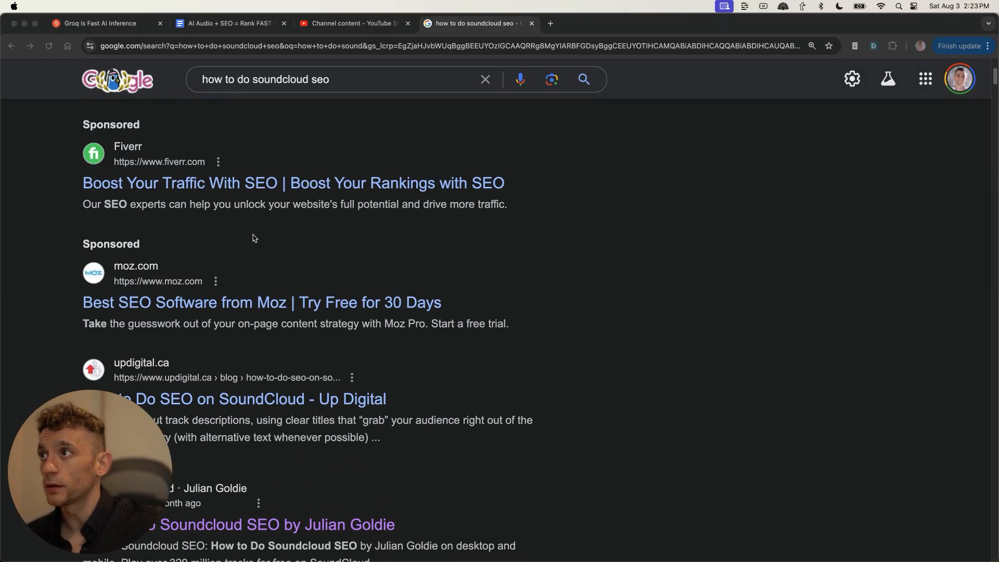
Step: Scroll to the SoundCloud and YouTube listings, then switch to the Channel analytics tab
scroll("down", 3)
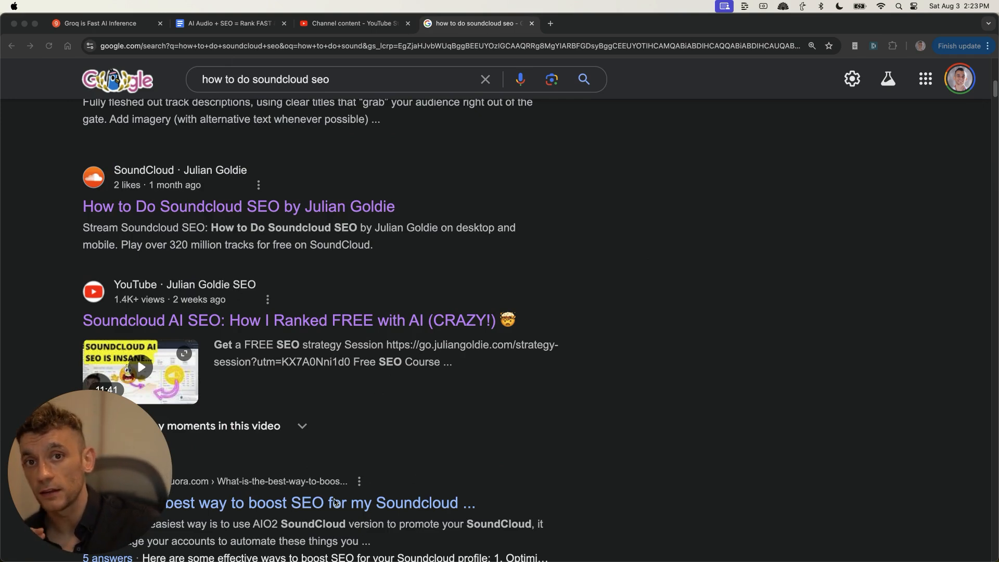
scroll("down", 3)
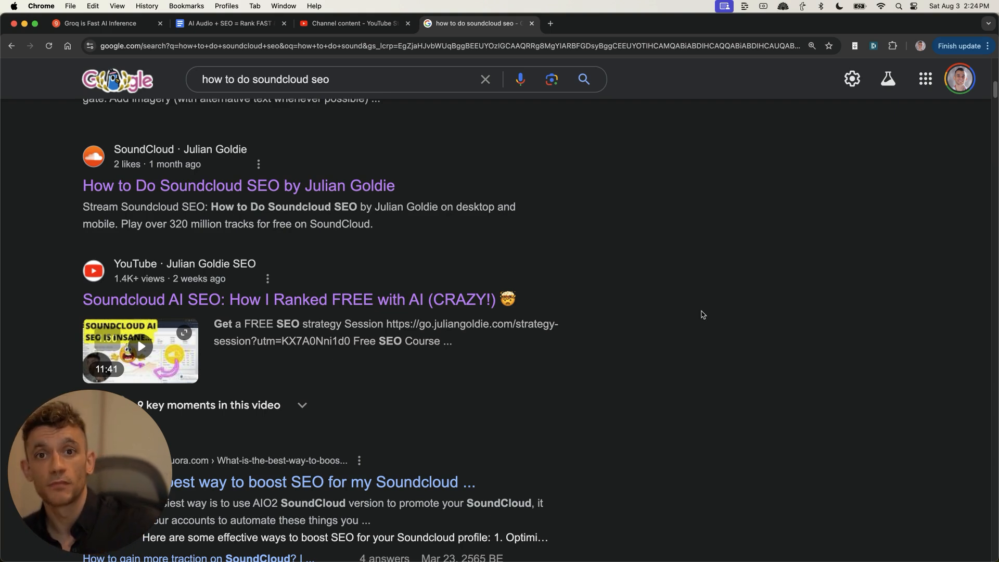
mouse_move(697, 316)
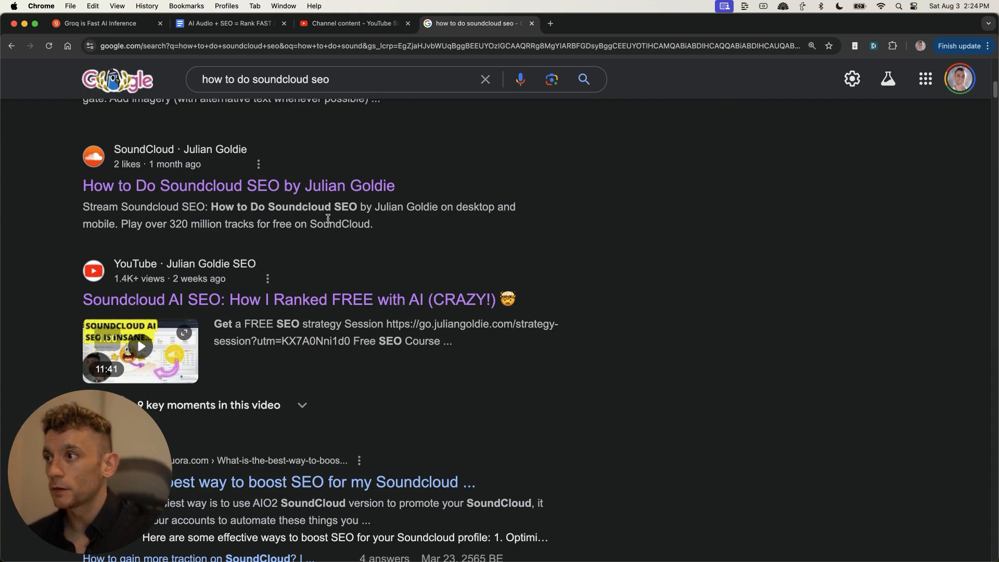
left_click(599, 24)
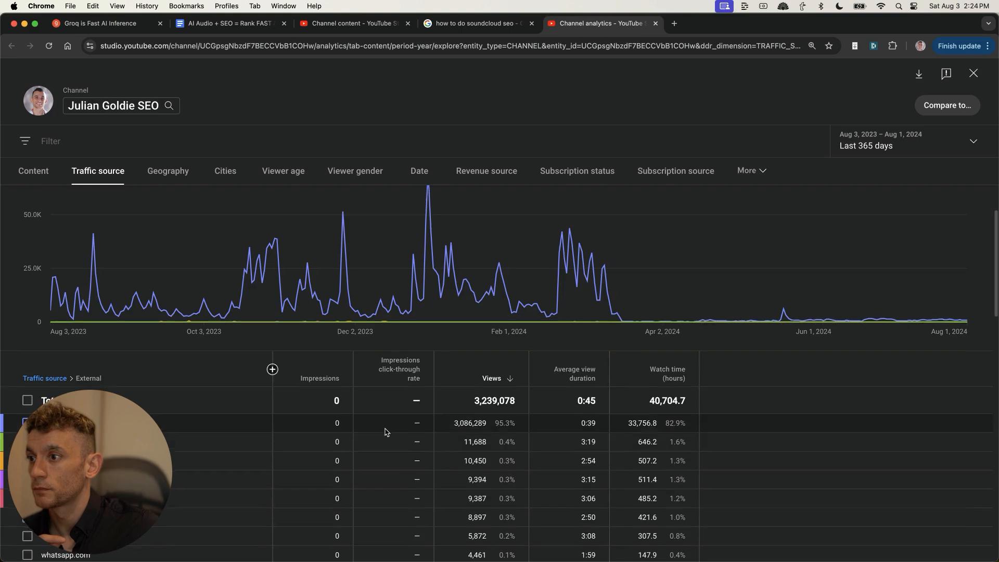
Step: Review external traffic showing Google Search at 3,086,289 views, then open the channel's Videos page
scroll("down", 3)
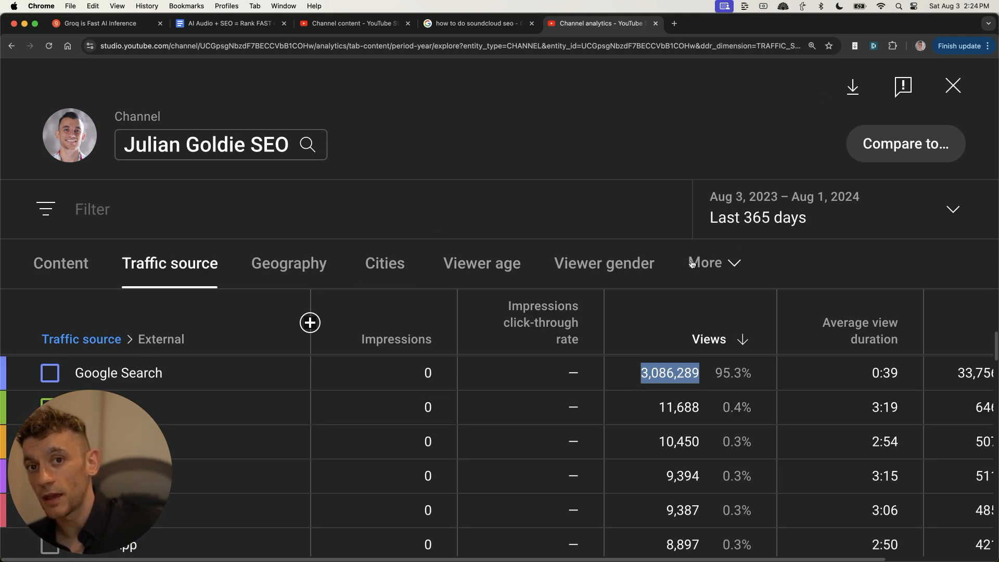
mouse_move(403, 74)
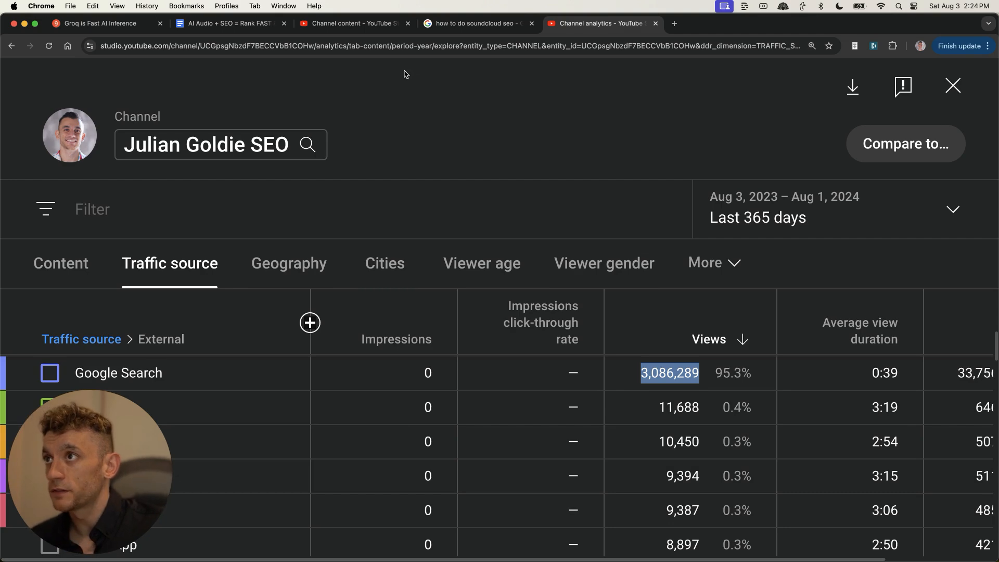
left_click(598, 24)
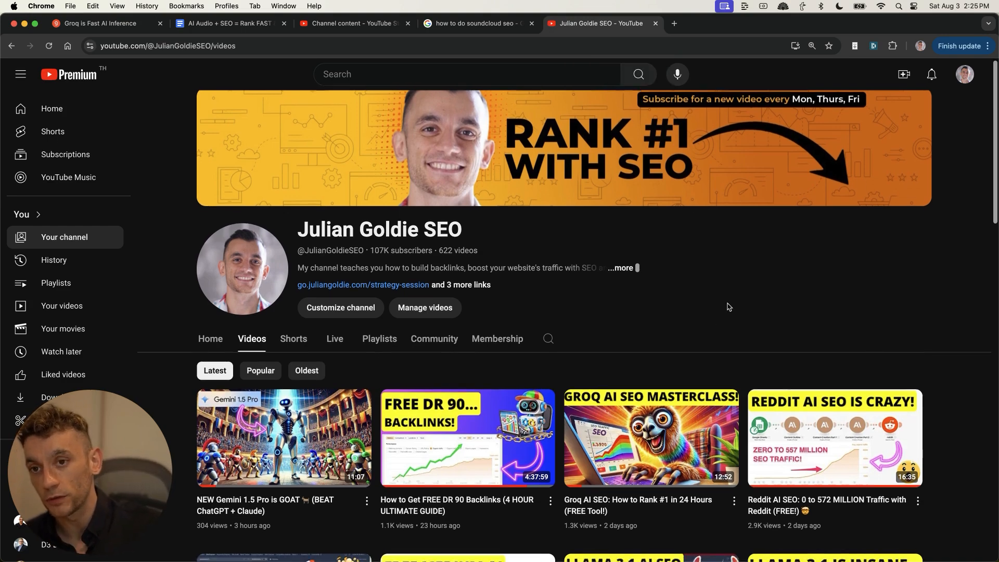
Step: Scroll down the YouTube channel's Videos grid through its recent AI SEO uploads
scroll("down", 3)
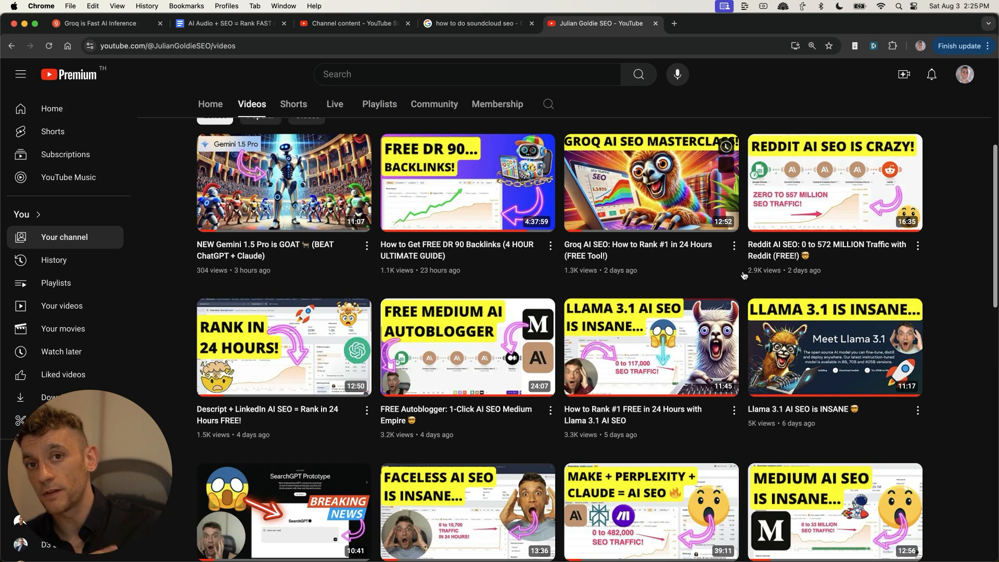
scroll("down", 3)
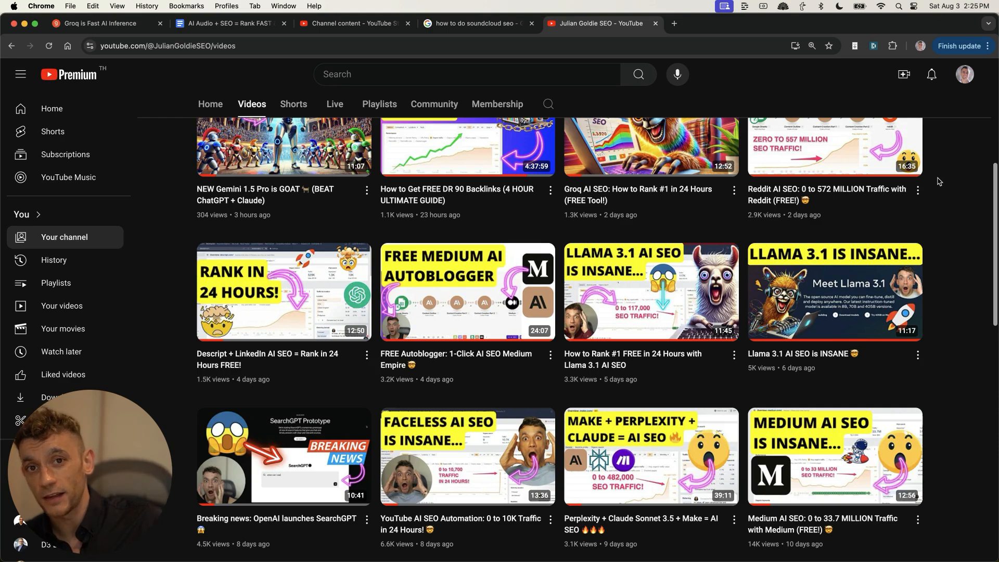
scroll("down", 3)
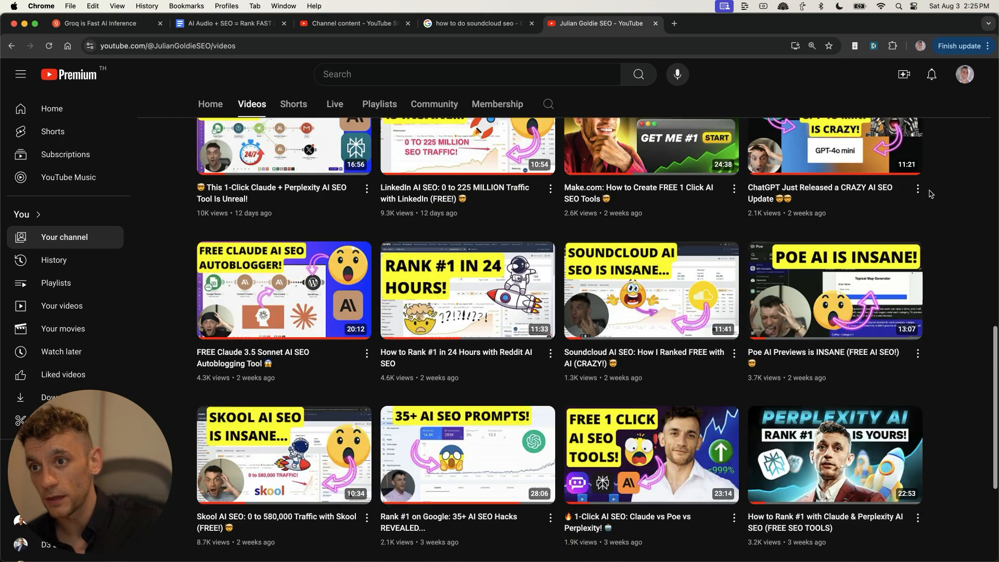
scroll("down", 3)
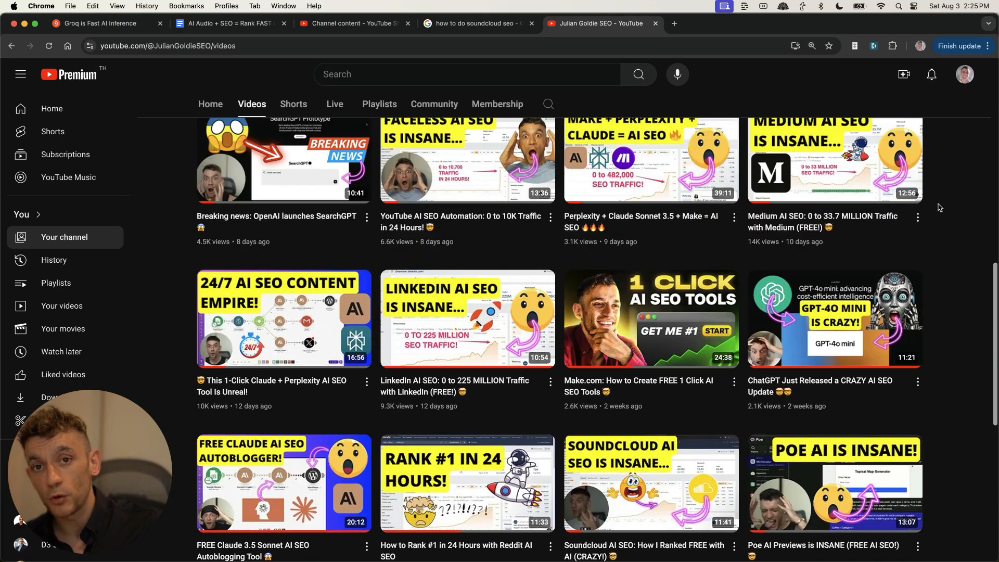
scroll("down", 3)
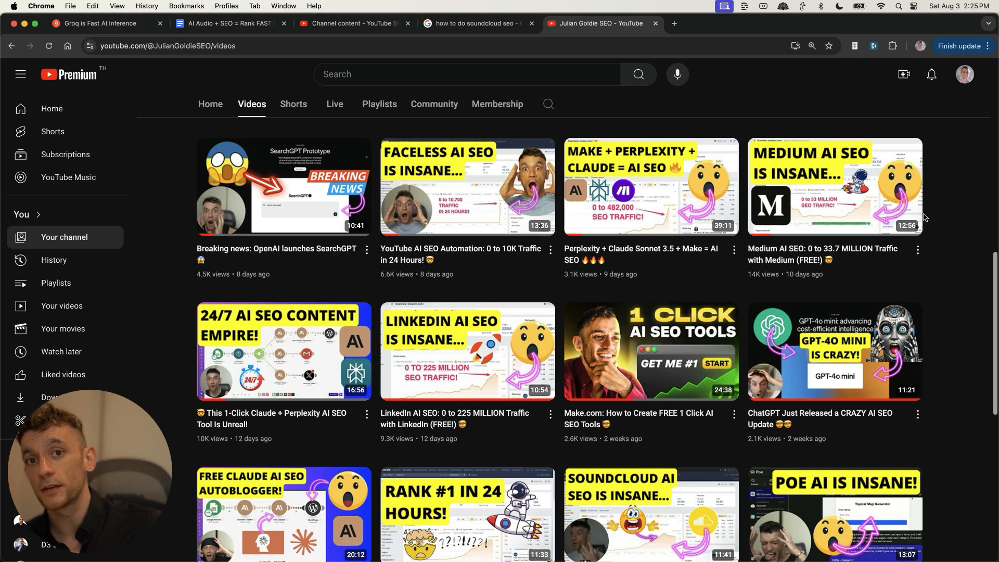
scroll("down", 3)
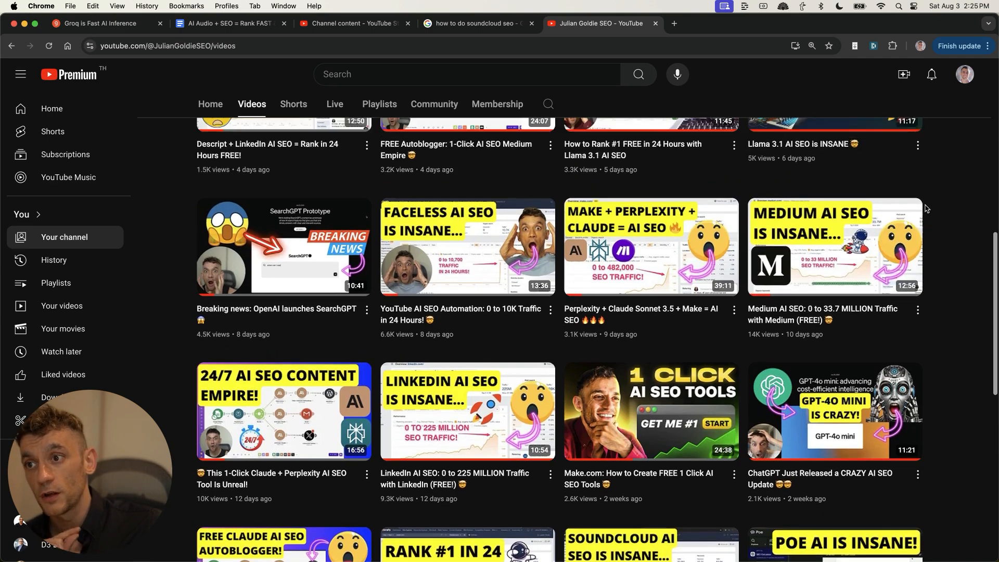
scroll("down", 3)
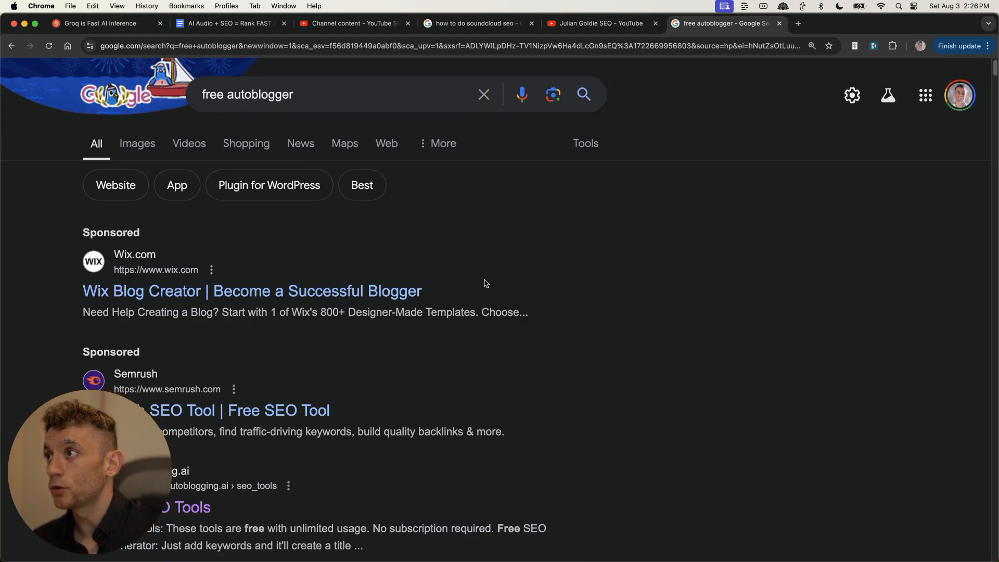
Step: Find the channel's Free Autoblogger video in the 'free autoblogger' results, then close that tab
scroll("down", 3)
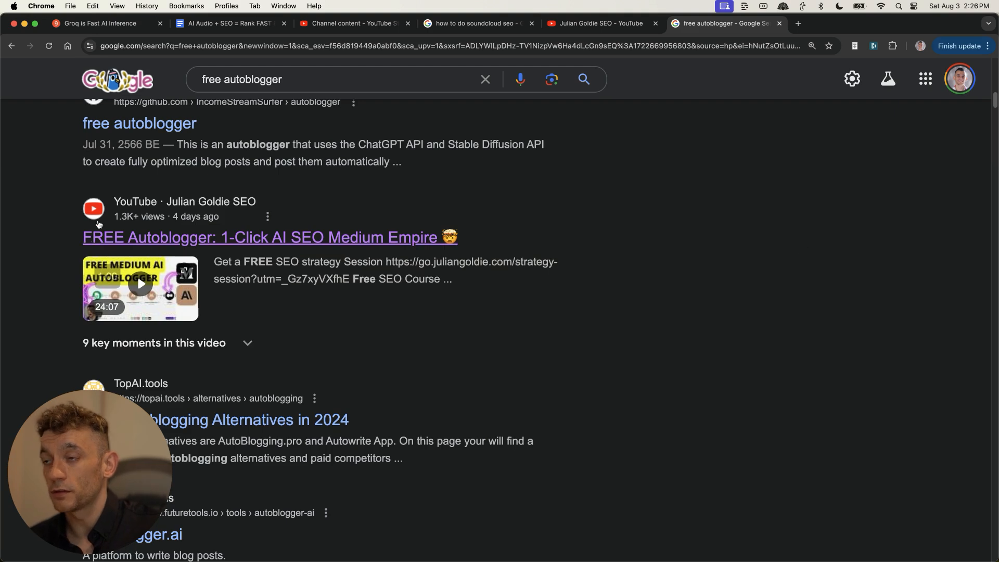
scroll("down", 3)
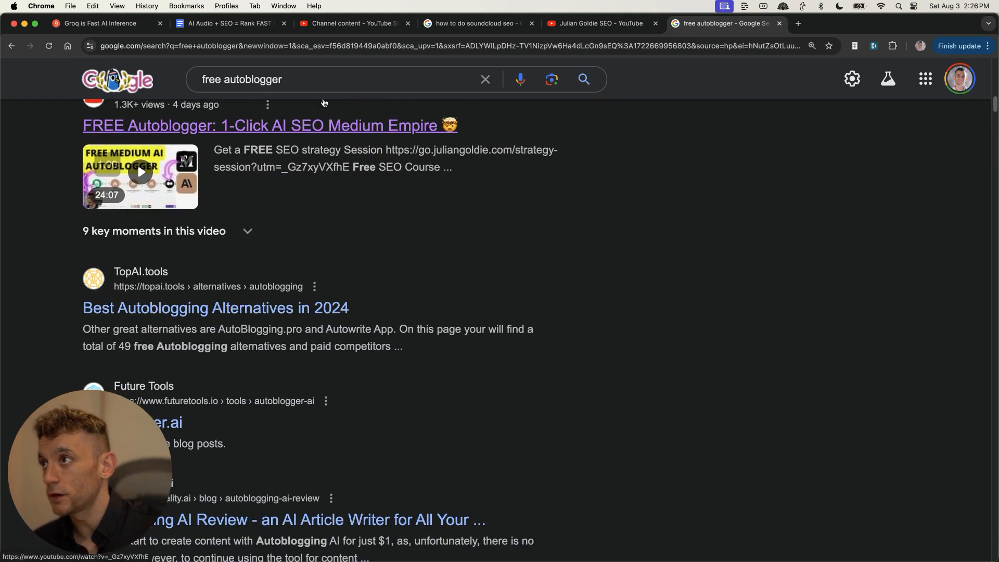
left_click(319, 79)
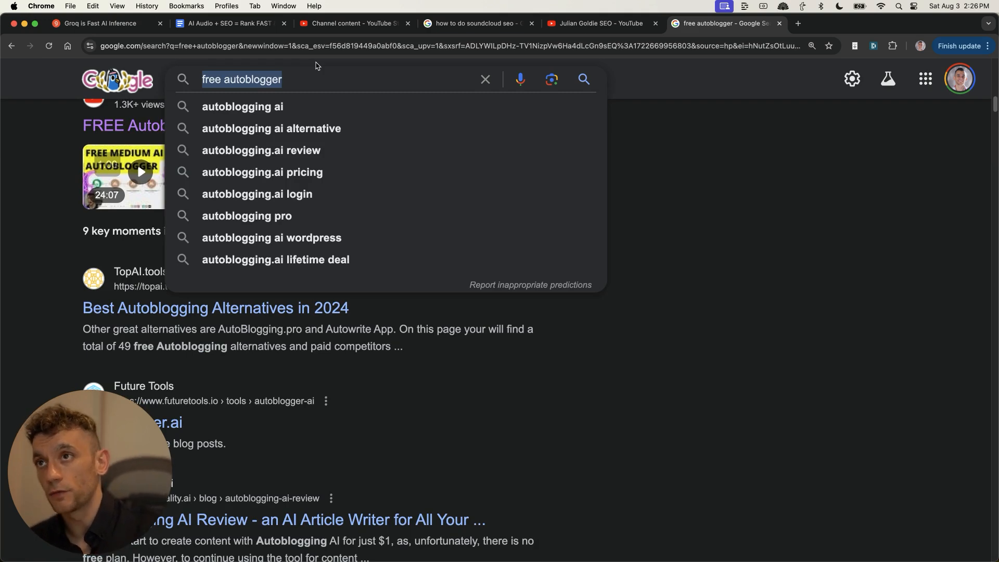
left_click(595, 24)
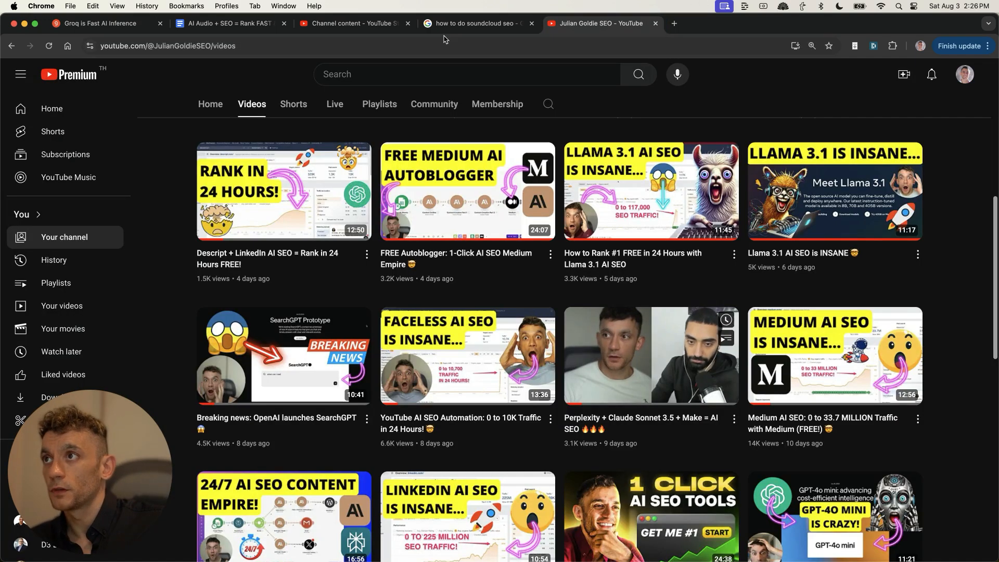
Step: Revisit the 'soundcloud seo' results, then scroll through the YouTube channel's videos again
left_click(475, 23)
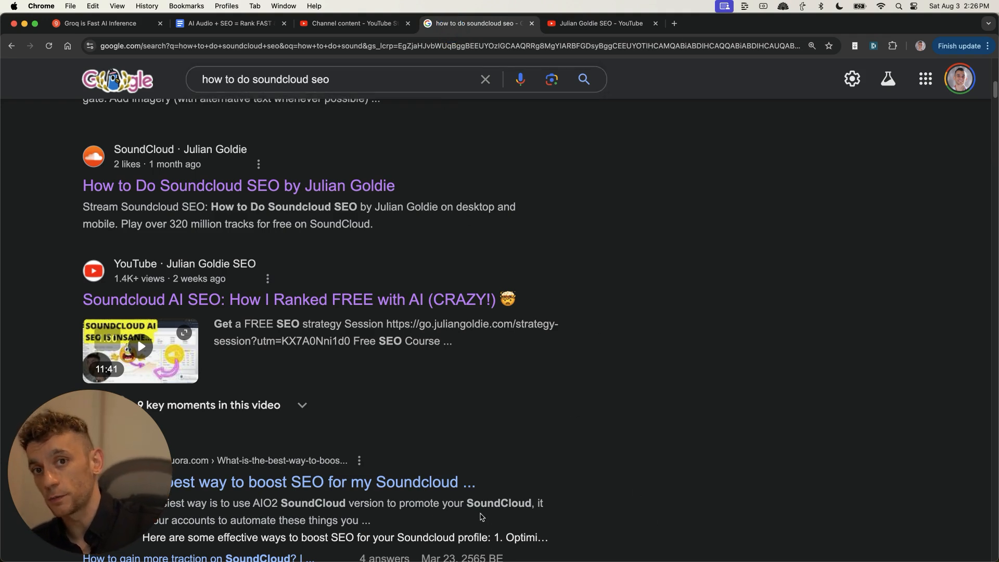
left_click(595, 23)
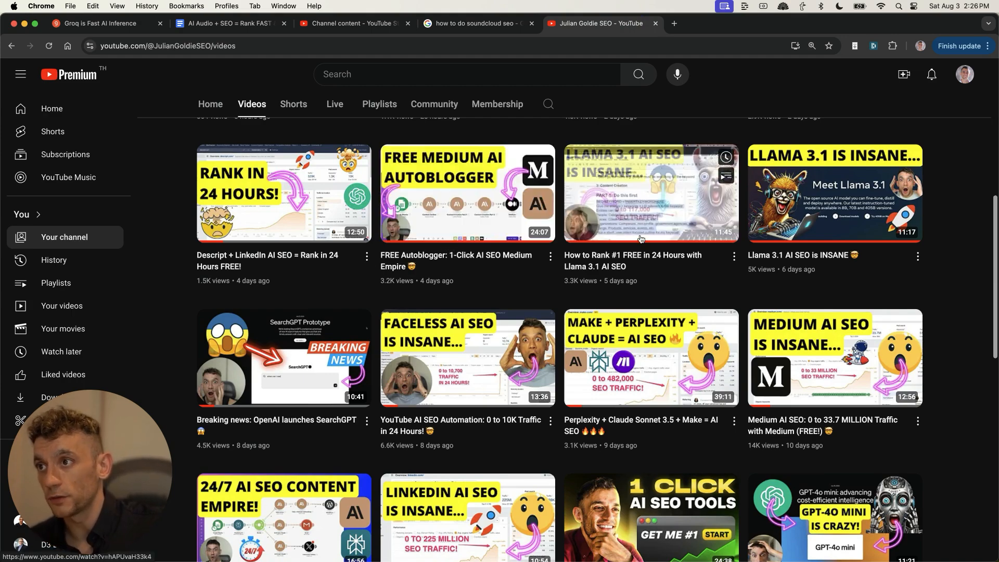
scroll("down", 3)
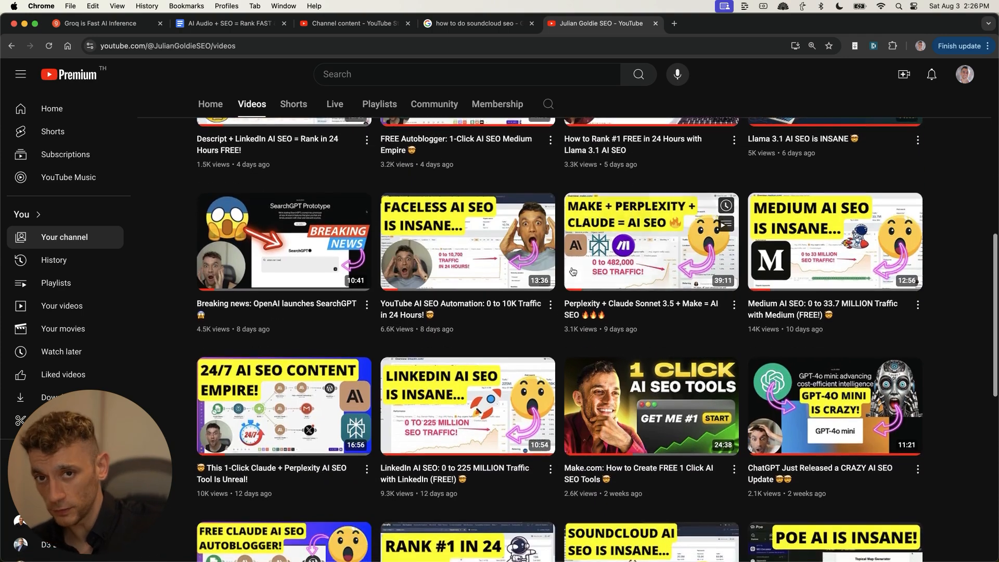
scroll("down", 3)
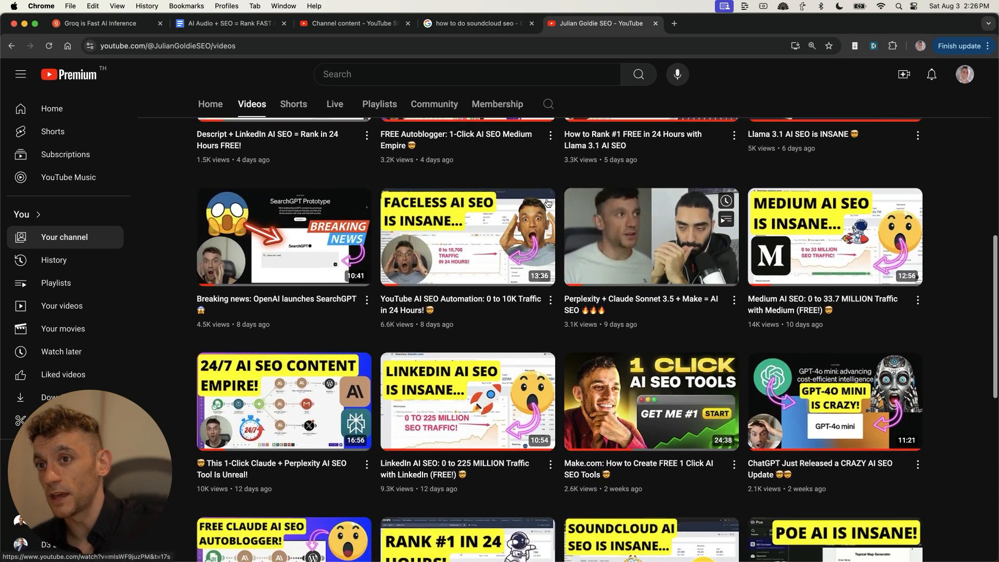
scroll("down", 3)
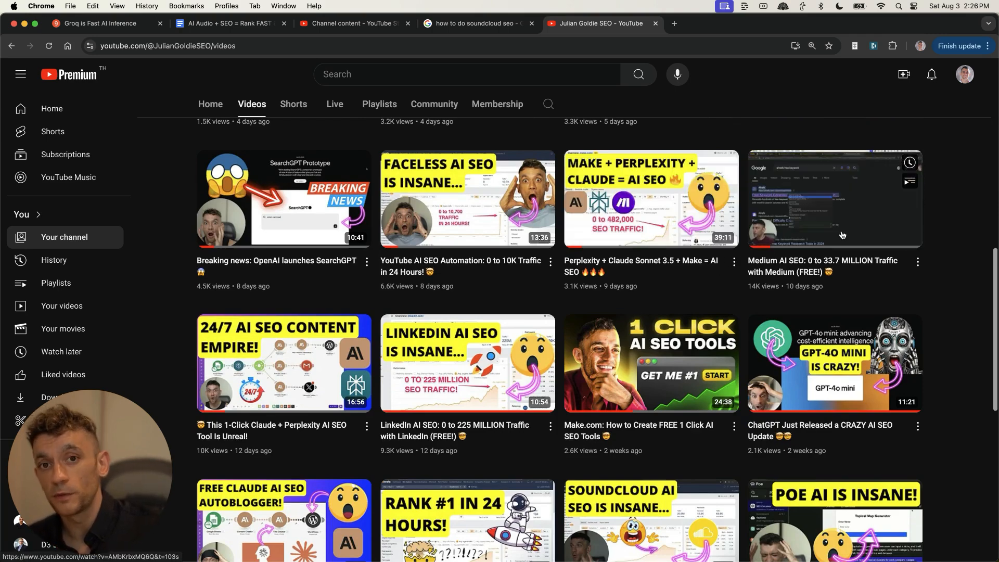
scroll("down", 3)
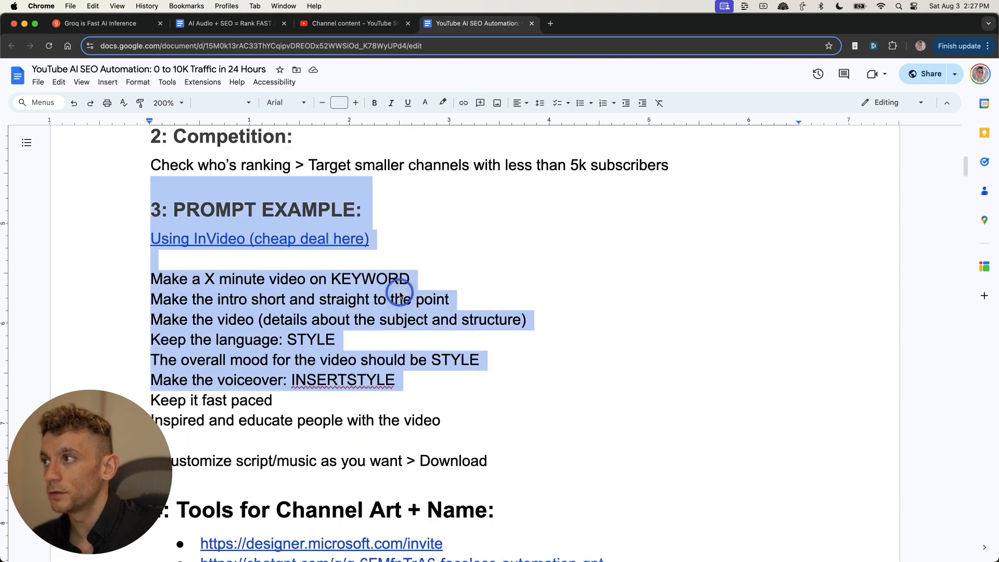
Step: Highlight the InVideo prompt example lines in the YouTube AI SEO Automation doc
left_click(406, 319)
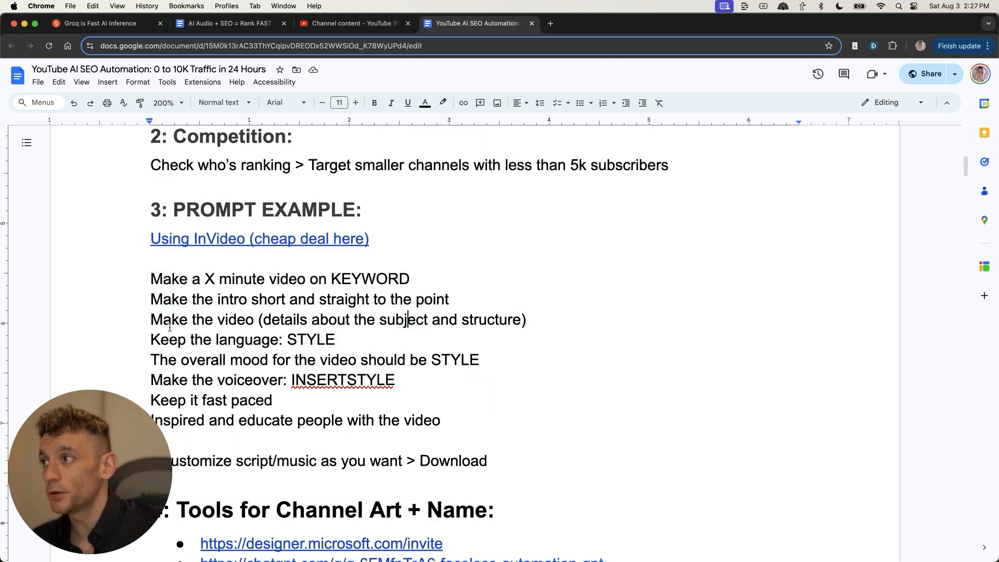
left_click_drag(150, 274, 488, 457)
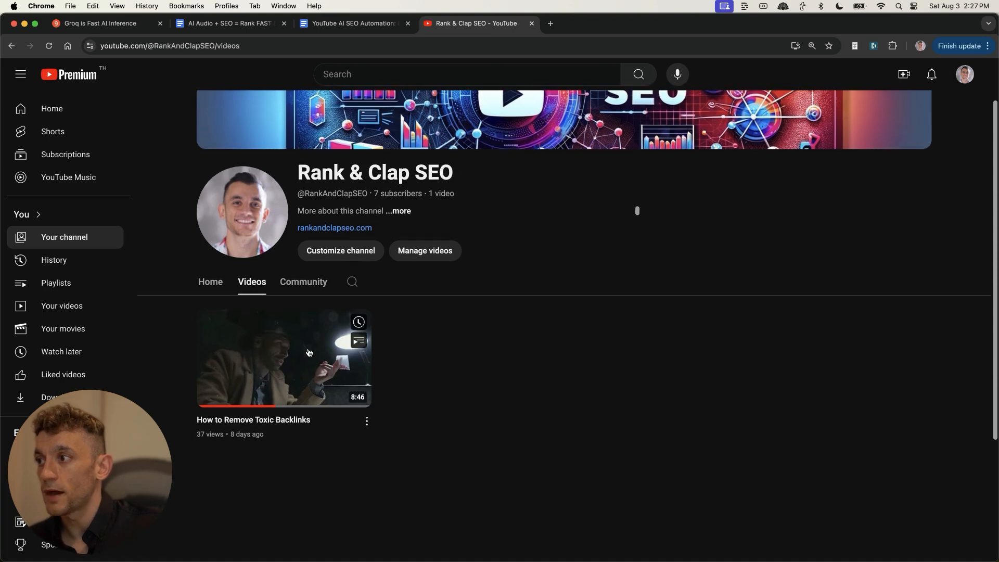
Step: Open the How to Remove Toxic Backlinks video, review its chapters, then switch to invideo AI
left_click(284, 357)
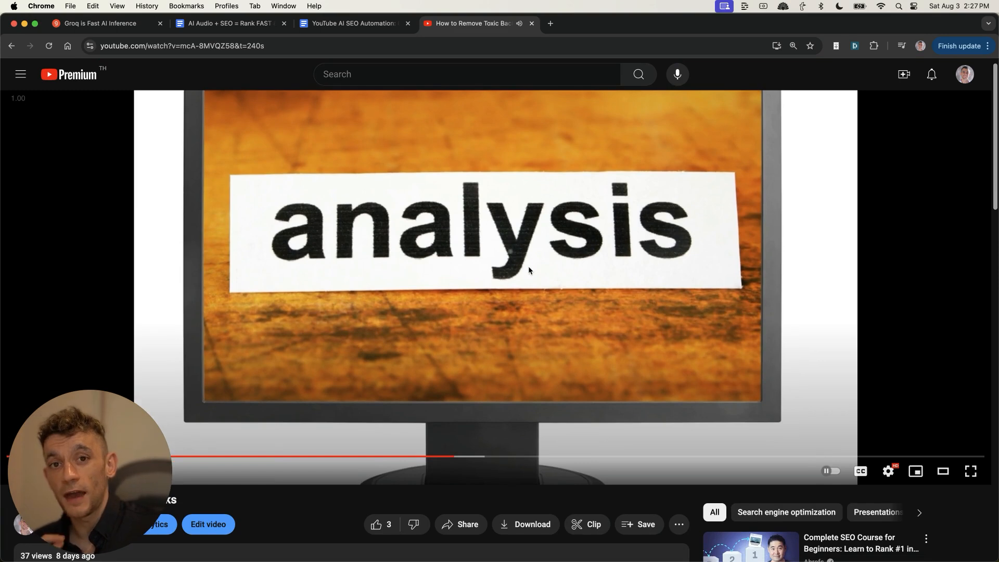
mouse_move(488, 378)
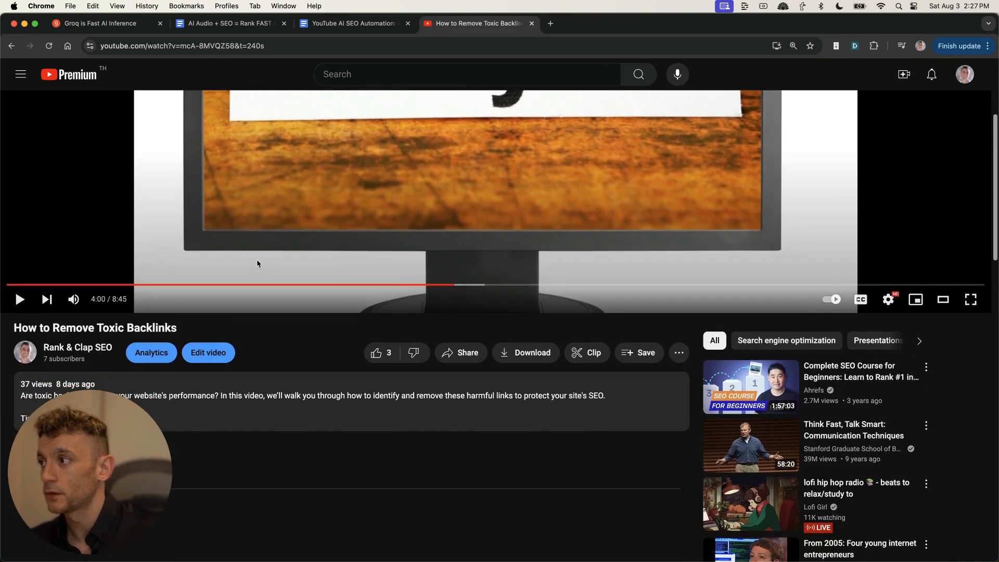
scroll("down", 3)
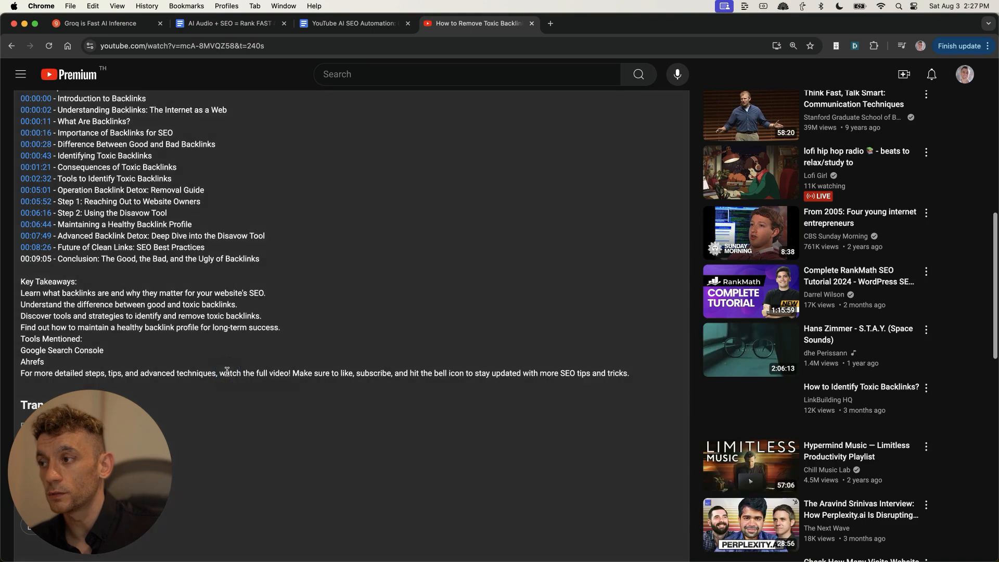
scroll("down", 3)
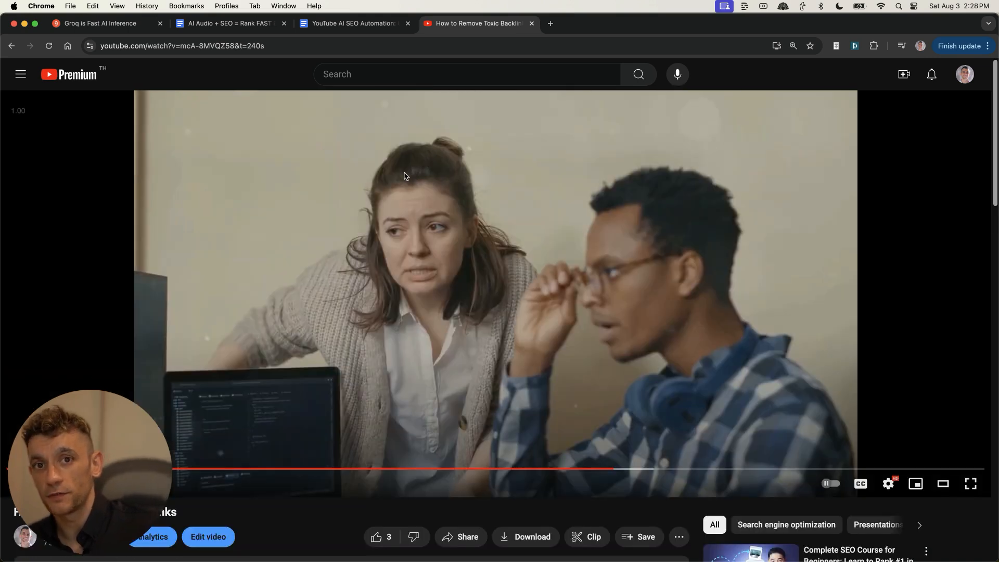
mouse_move(874, 71)
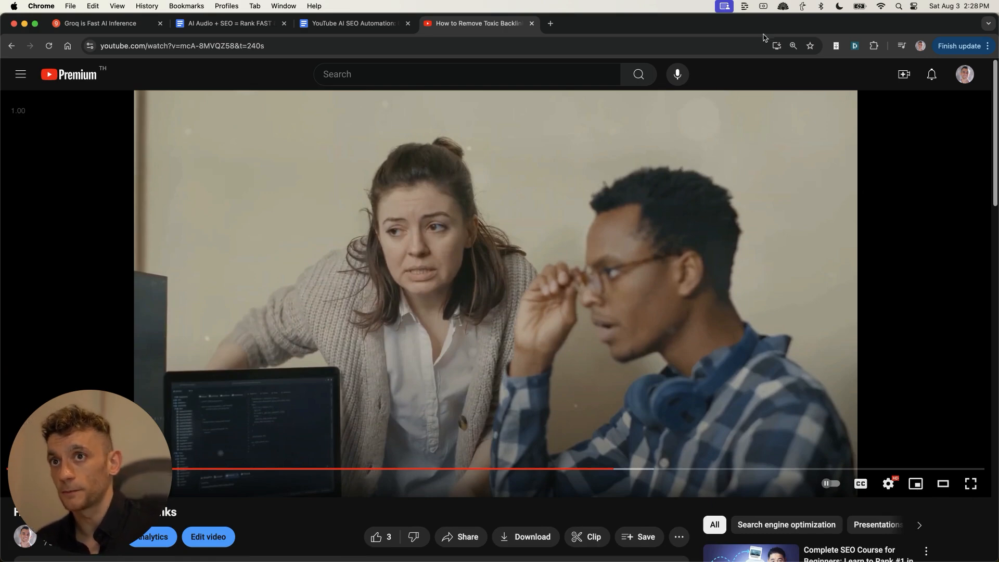
left_click(475, 24)
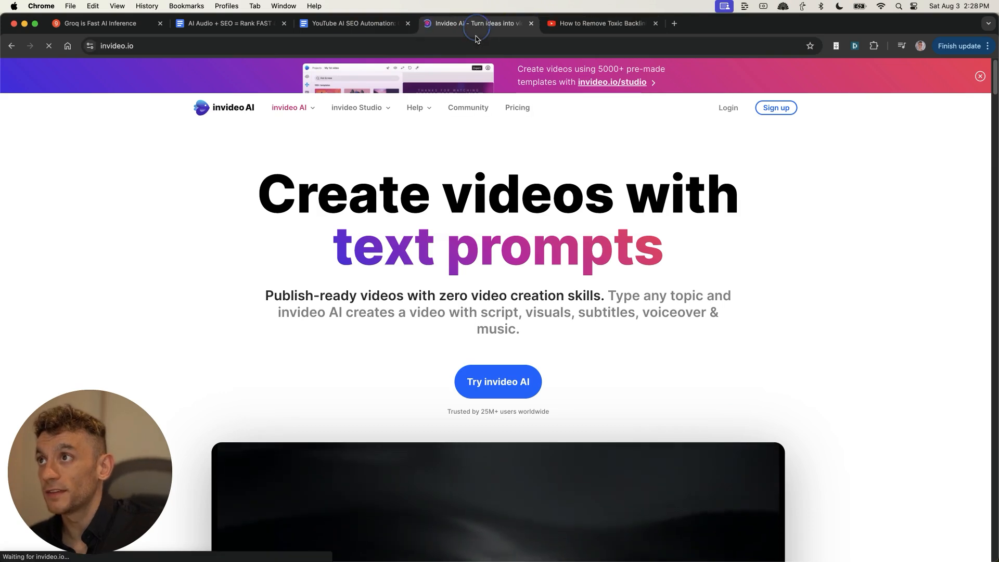
Step: Bring up the invideo AI text-to-video homepage tab
left_click(349, 23)
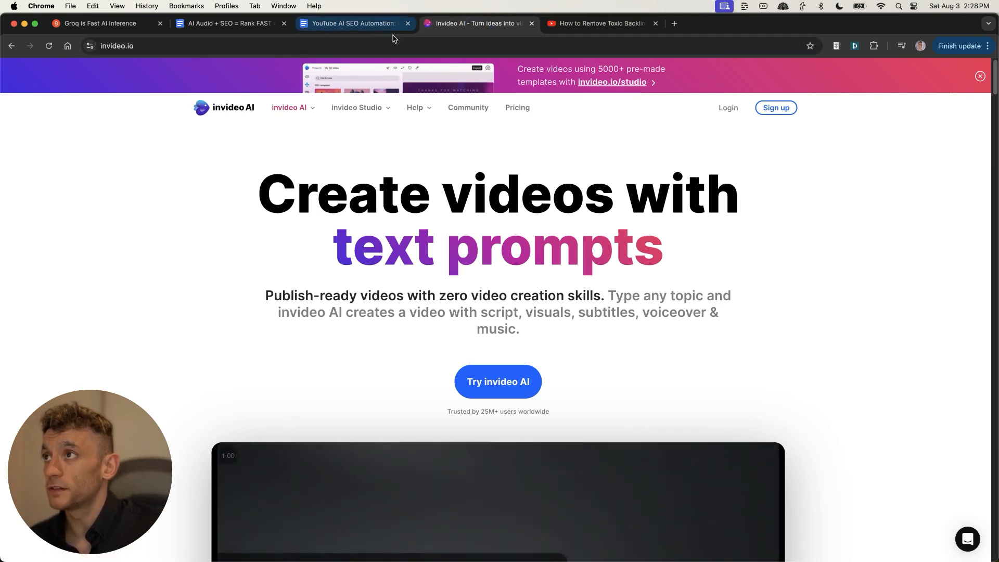
left_click(350, 23)
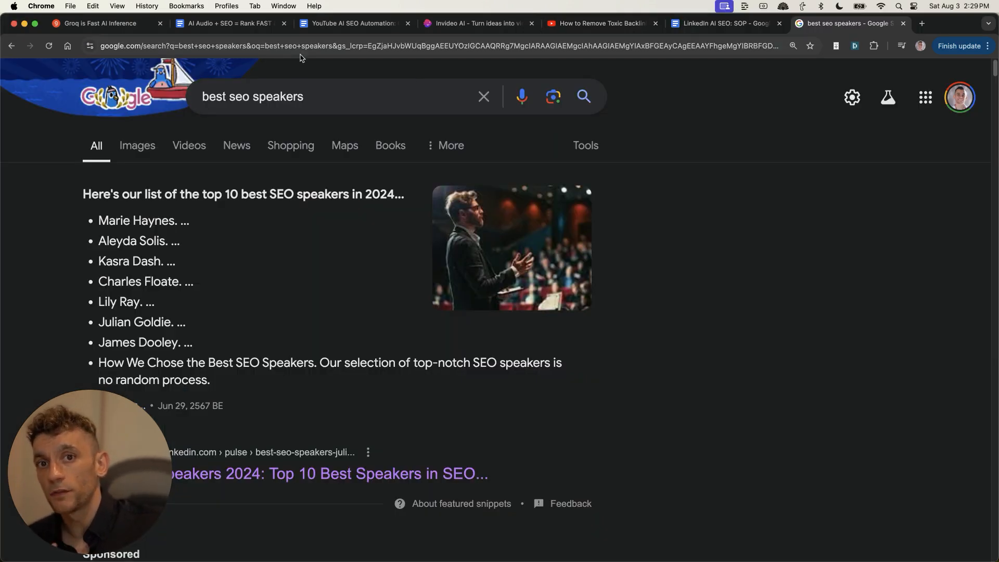
Step: Scroll the 'best seo speakers' results and open the LinkedIn top SEO speakers article
scroll("down", 3)
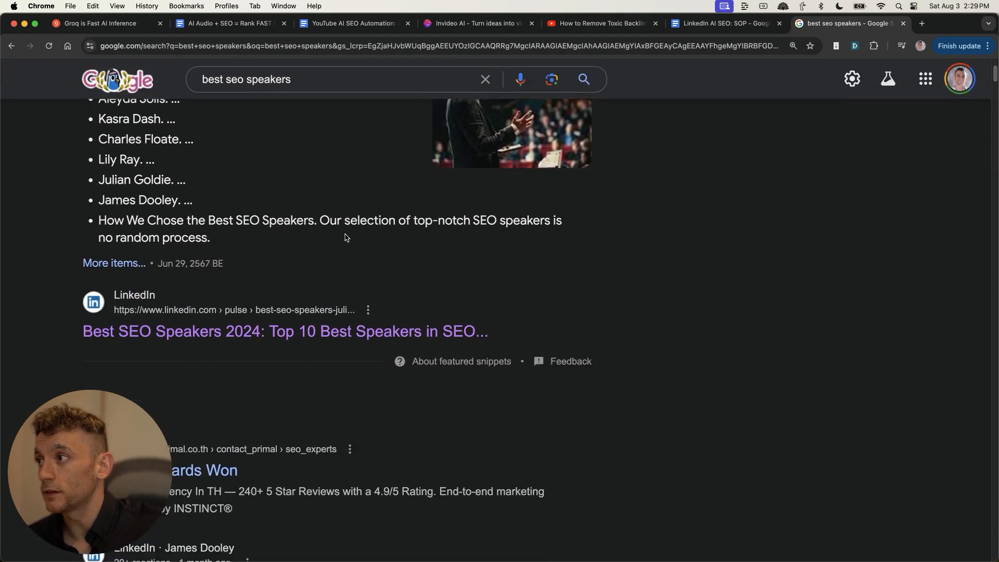
scroll("down", 3)
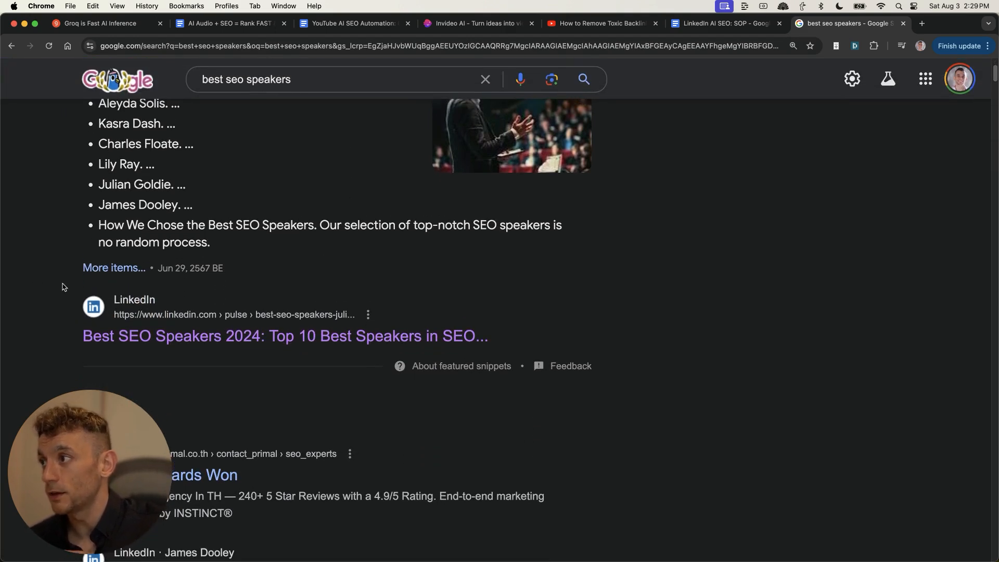
left_click(285, 336)
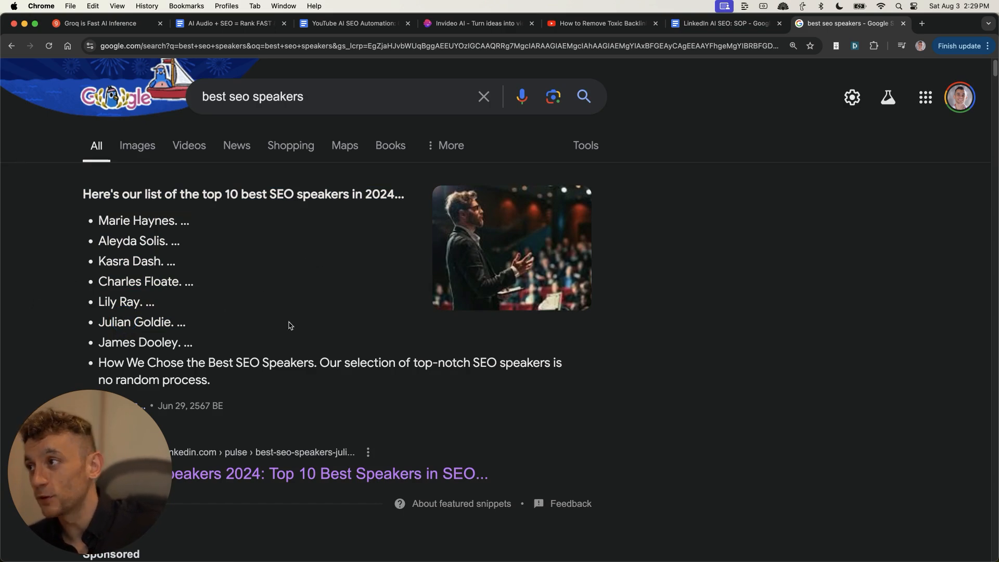
scroll("down", 3)
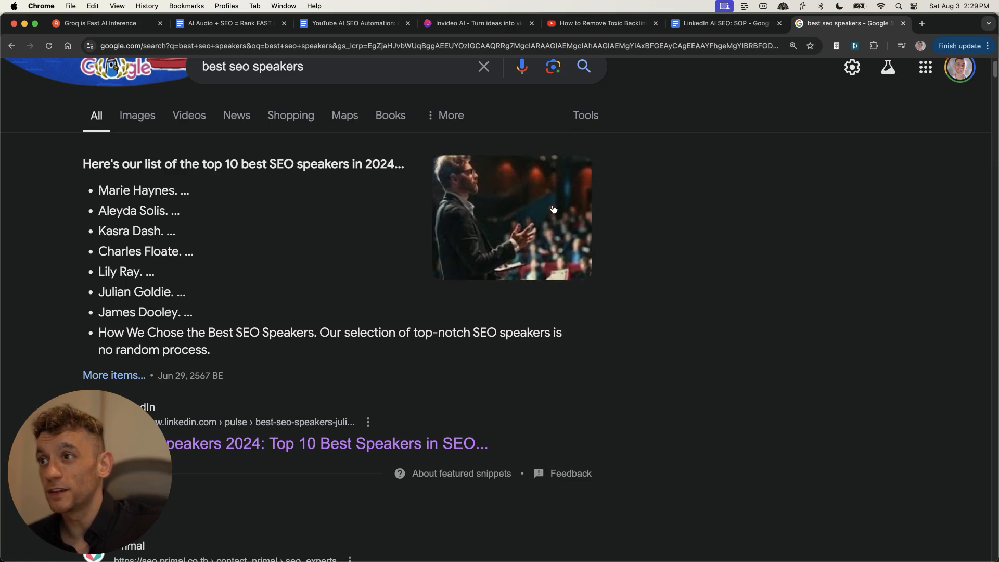
left_click(919, 23)
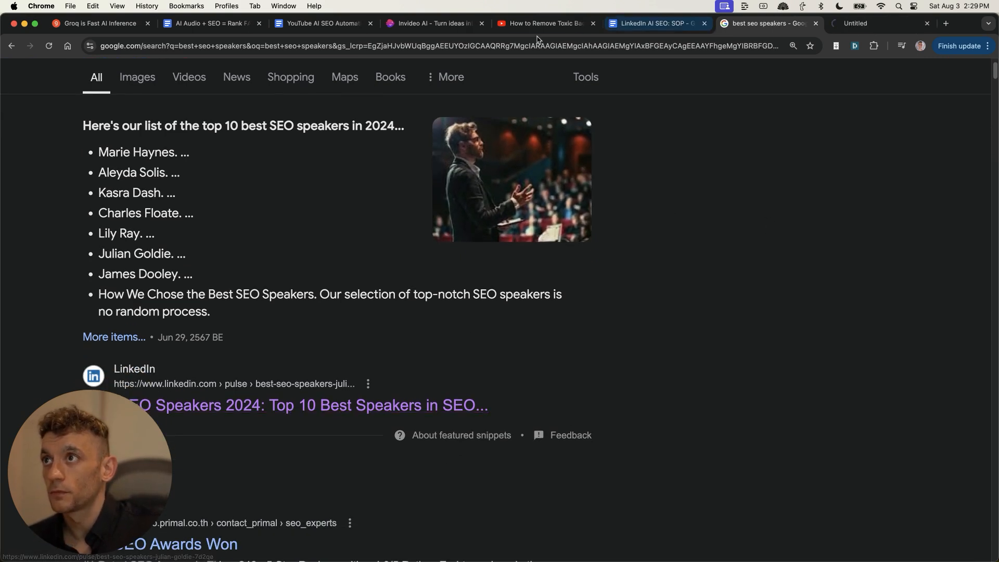
left_click(653, 23)
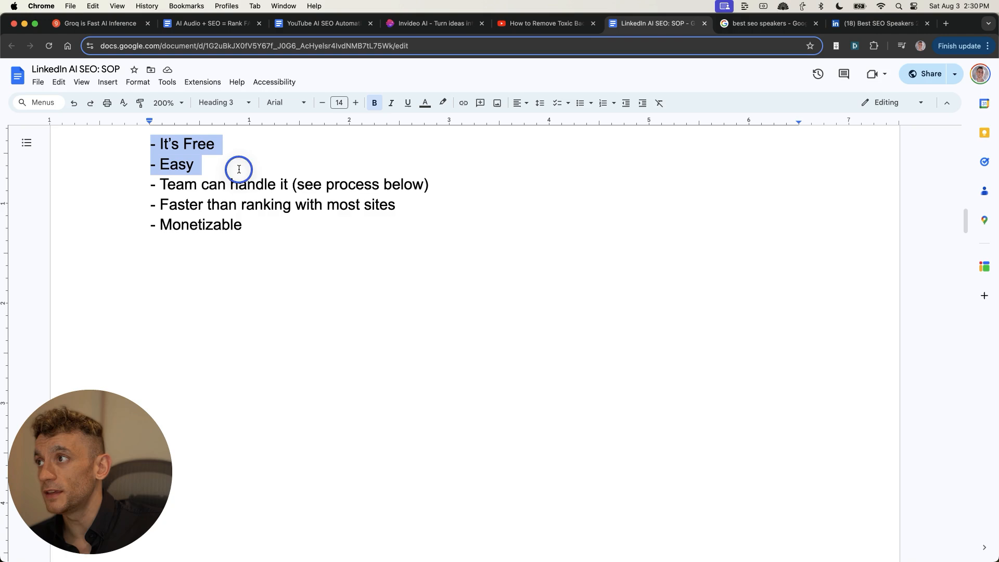
Step: Highlight the LinkedIn AI SEO SOP benefit bullets, then browse the LinkedIn profile's posts
left_click_drag(238, 169, 419, 194)
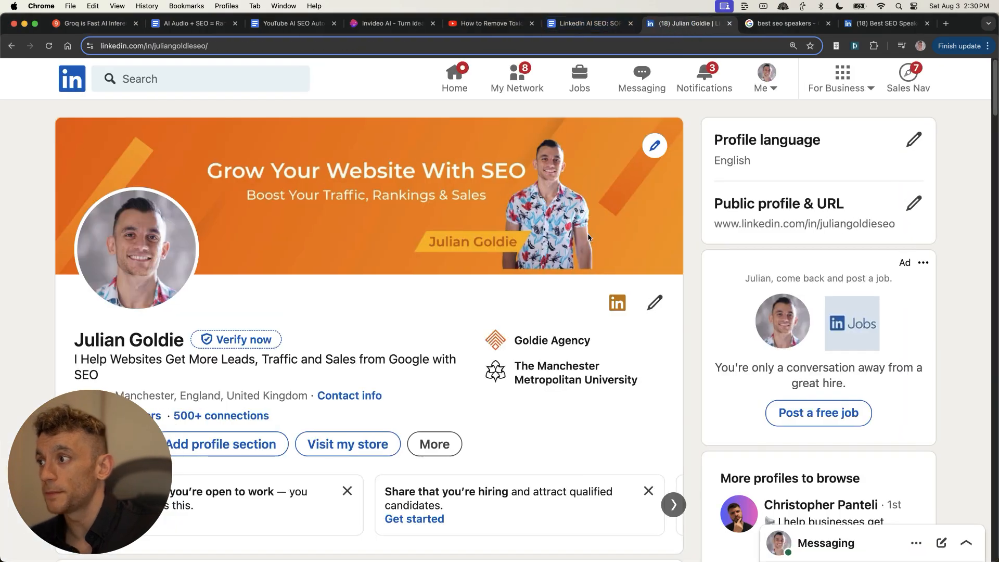
scroll("down", 3)
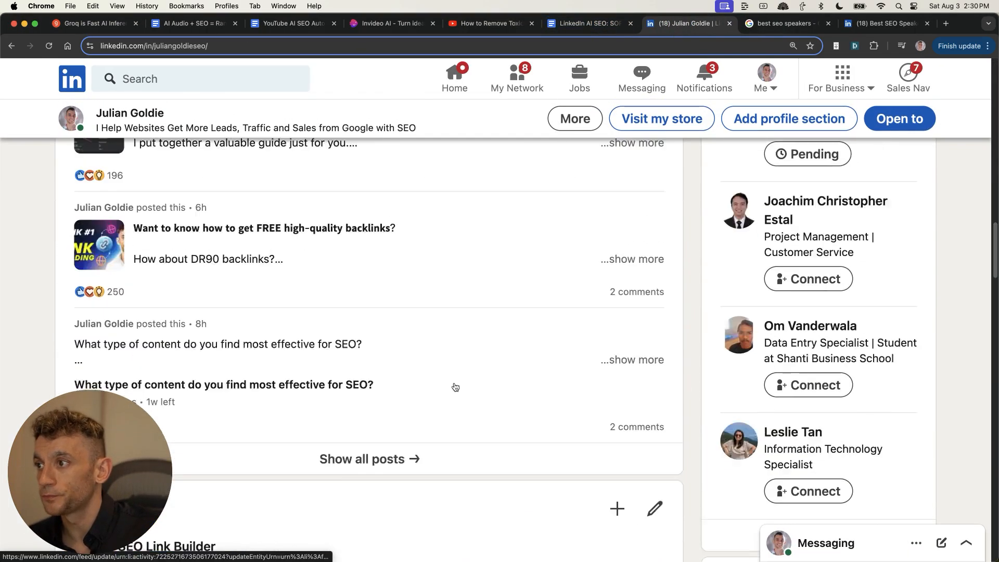
left_click(685, 23)
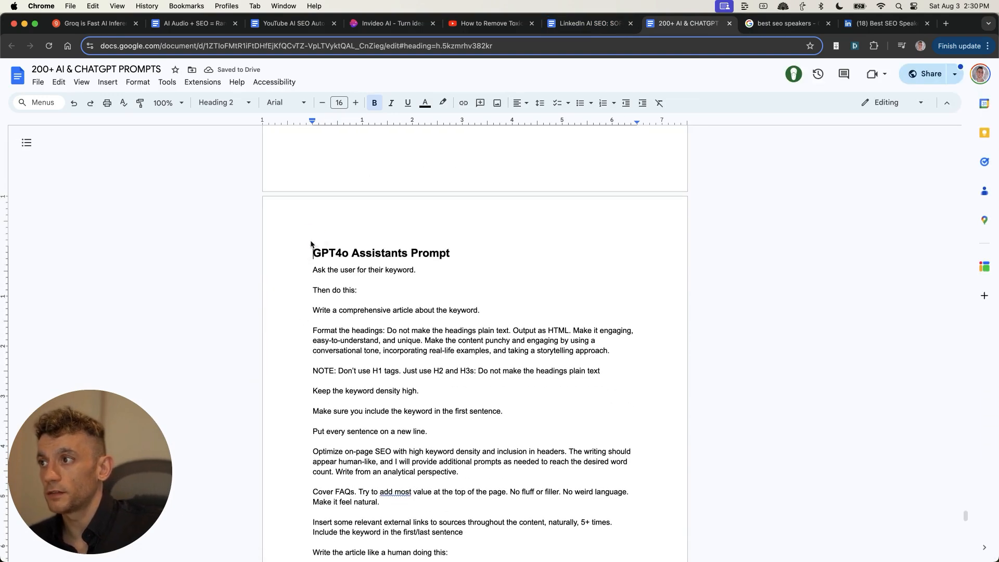
Step: Select the GPT4o Assistants Prompt text in the 200+ AI & ChatGPT Prompts doc
left_click_drag(312, 253, 430, 432)
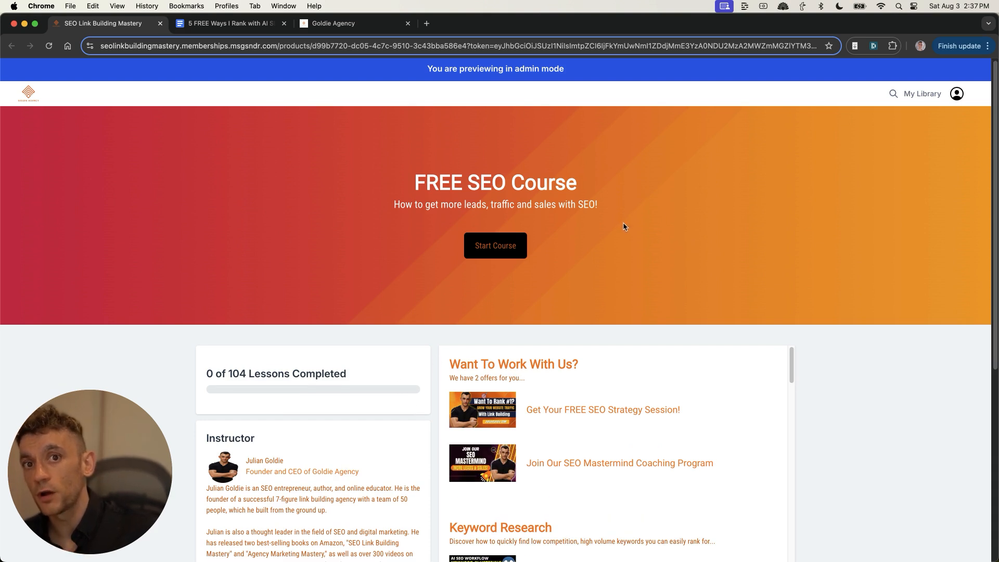
Step: Scroll the FREE SEO Course's 104-lesson list, then go to the 5 FREE Ways doc
scroll("down", 3)
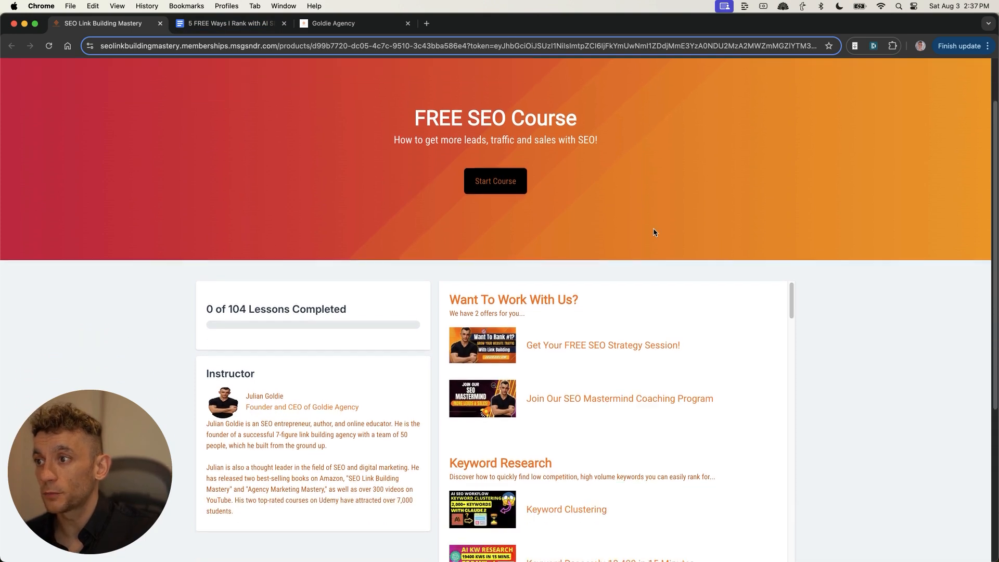
scroll("down", 3)
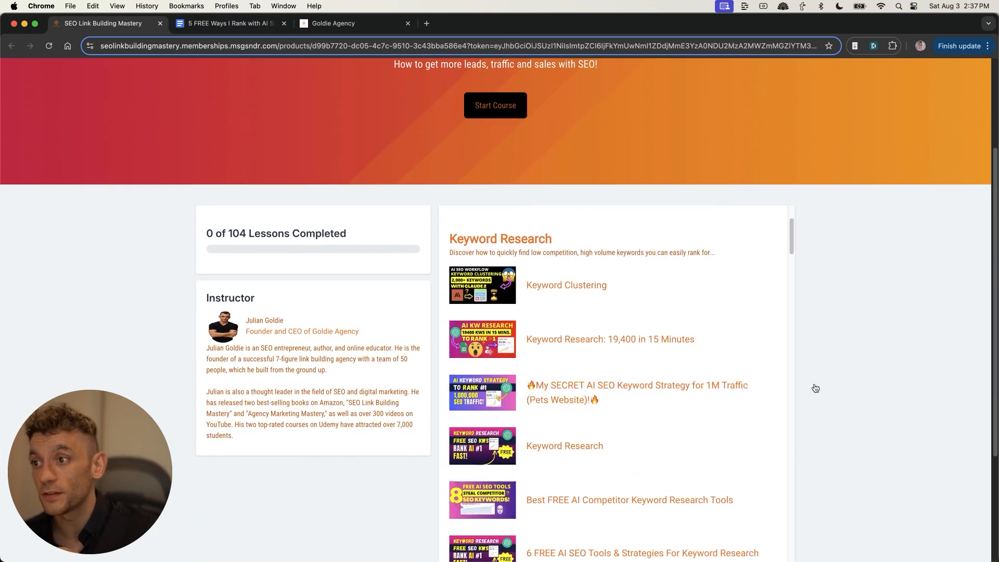
scroll("down", 3)
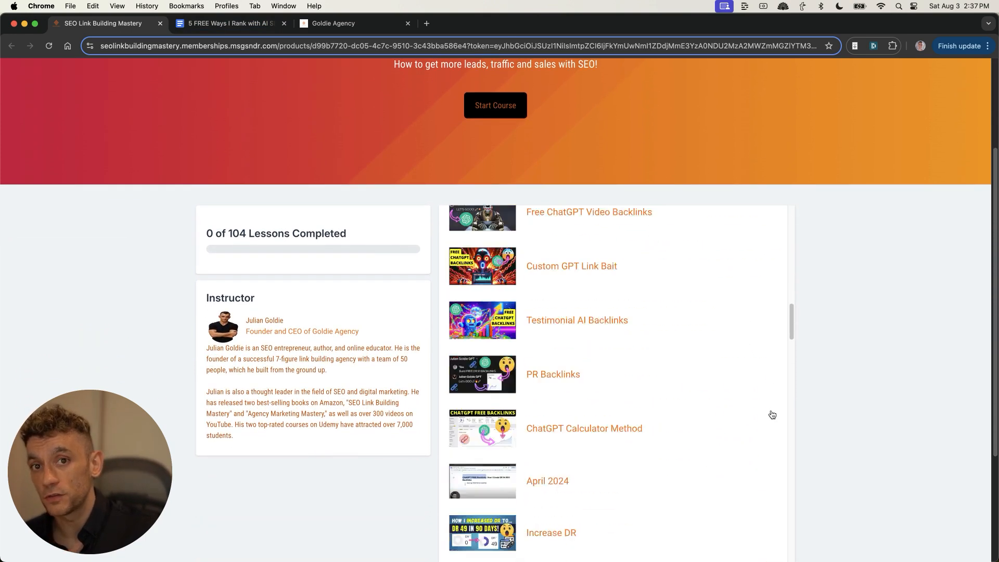
scroll("down", 3)
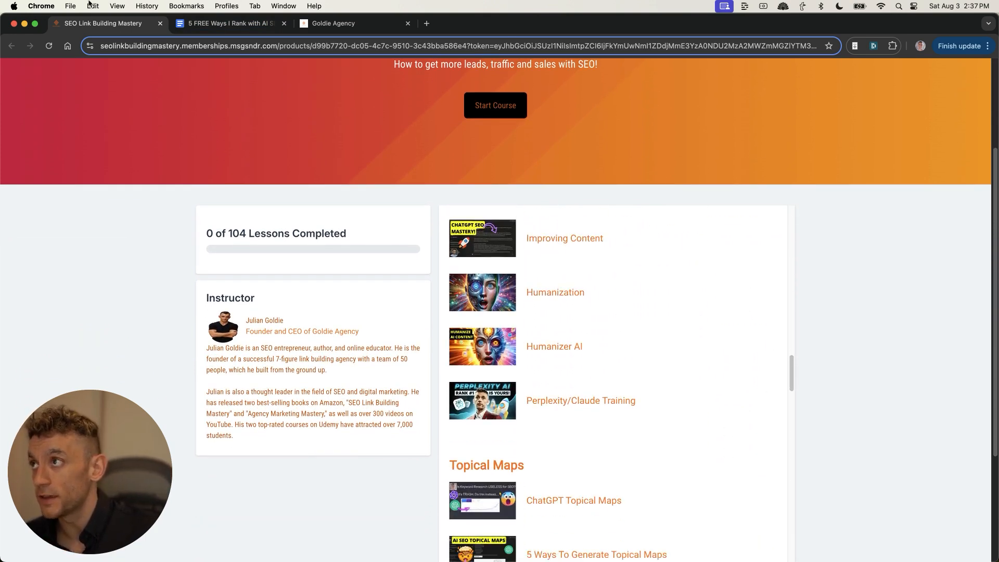
left_click(226, 23)
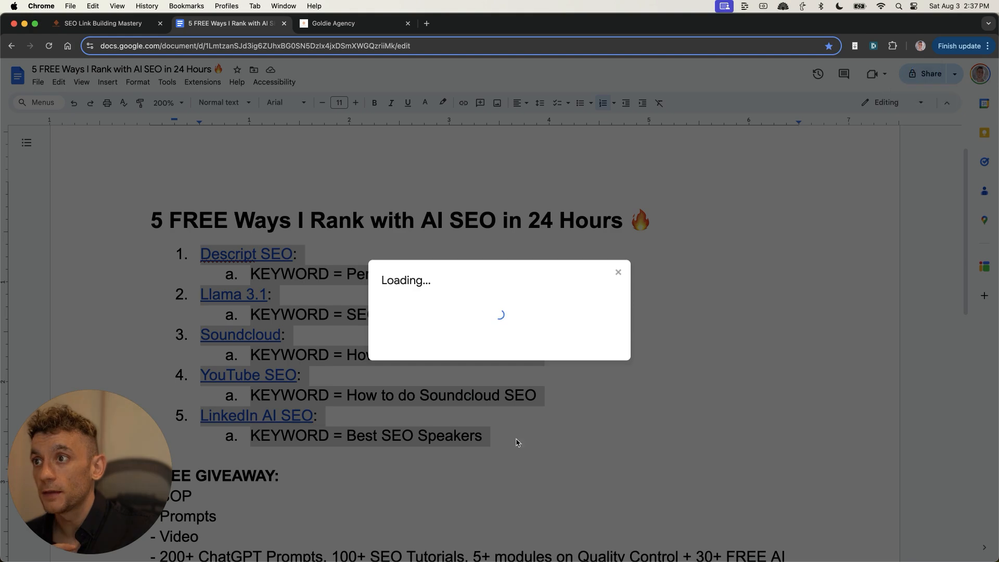
Step: Clear the highlight on the five ranking methods list in the 5 FREE Ways doc
left_click(616, 272)
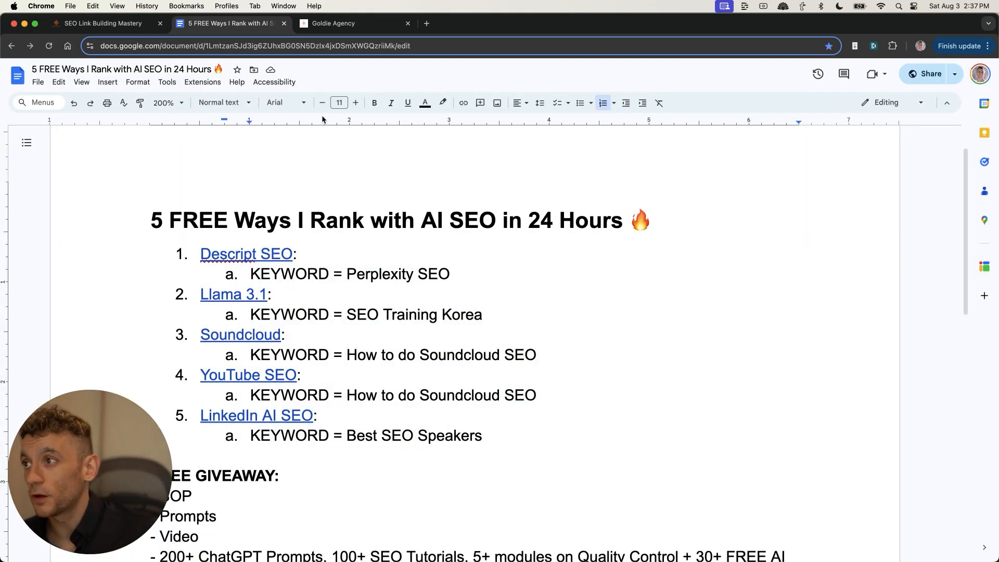
left_click(331, 23)
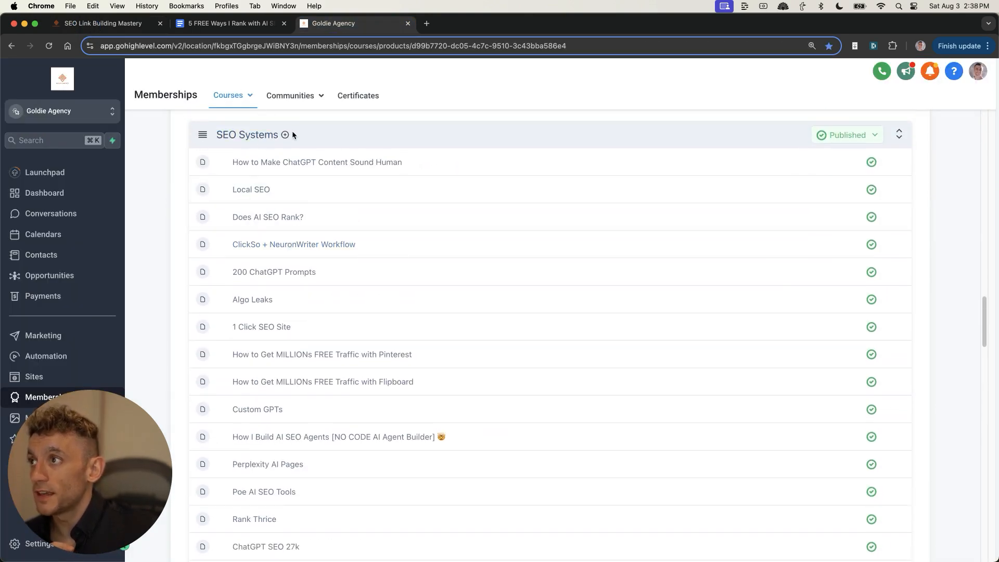
Step: Create and save a lesson titled '5 Ways to Rank FAST' under SEO Systems
left_click(285, 134)
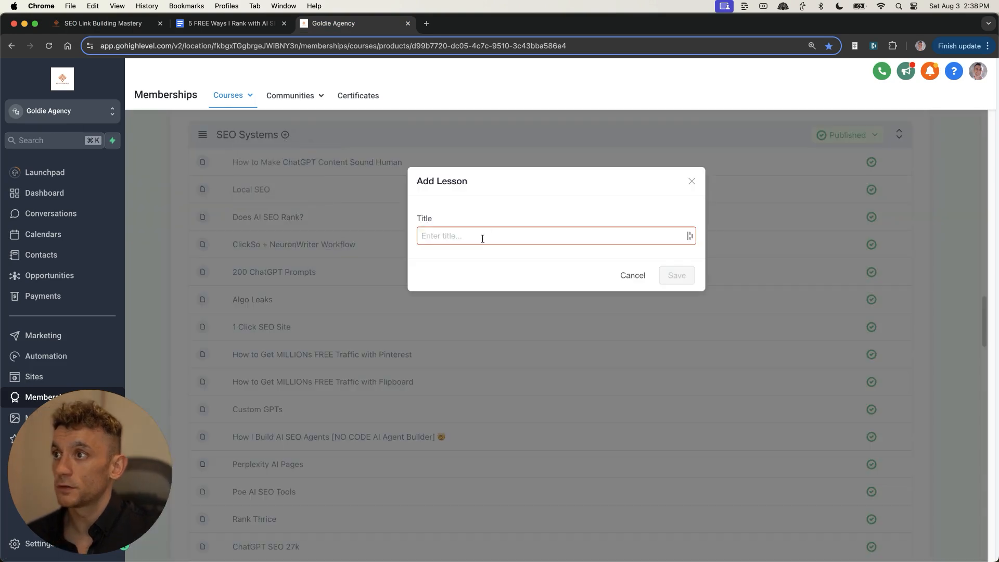
type("5 Ways to Rank FAST")
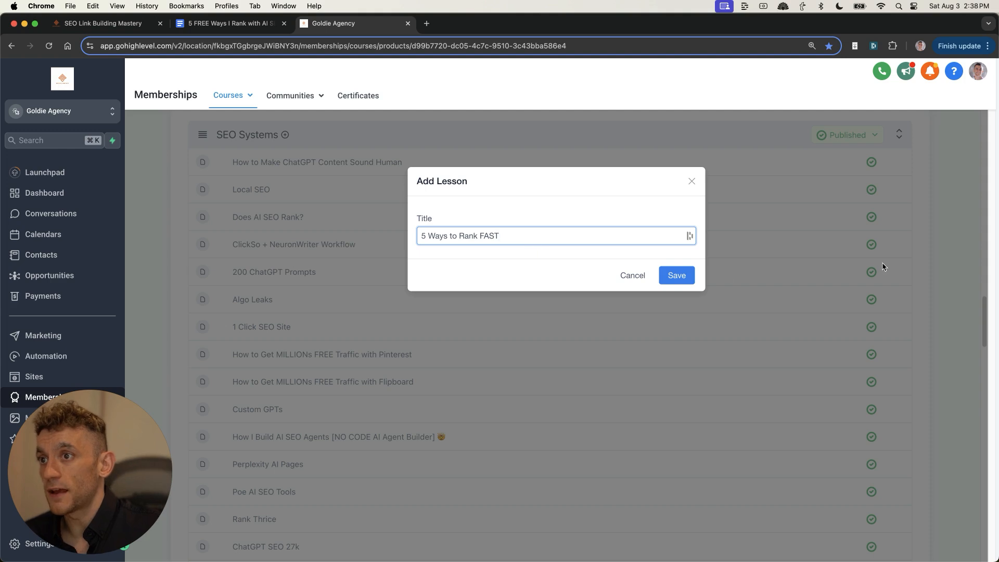
left_click(675, 275)
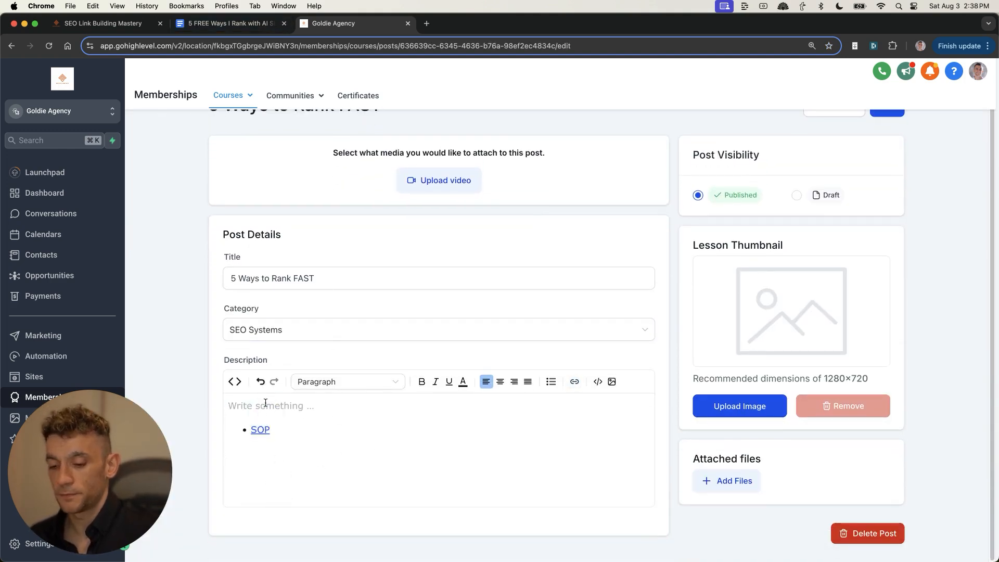
Step: Return to the ranking guide doc and highlight the first three ranking methods
left_click(230, 23)
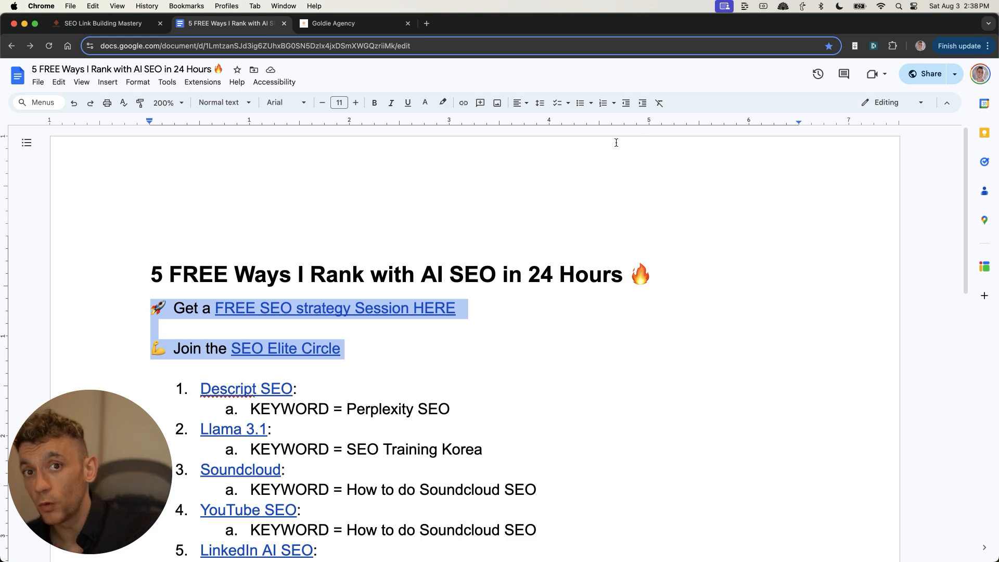
mouse_move(731, 134)
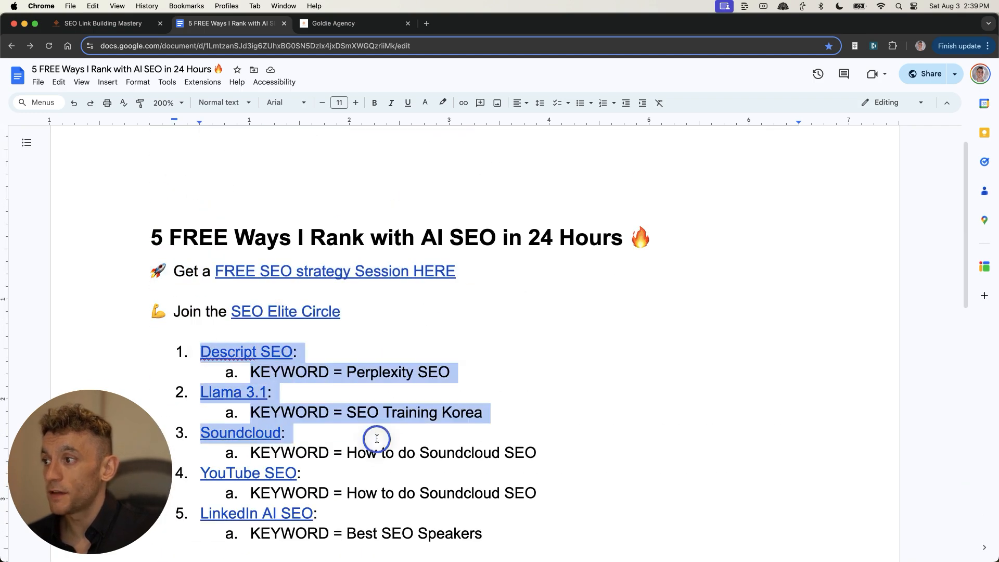
left_click_drag(377, 438, 463, 517)
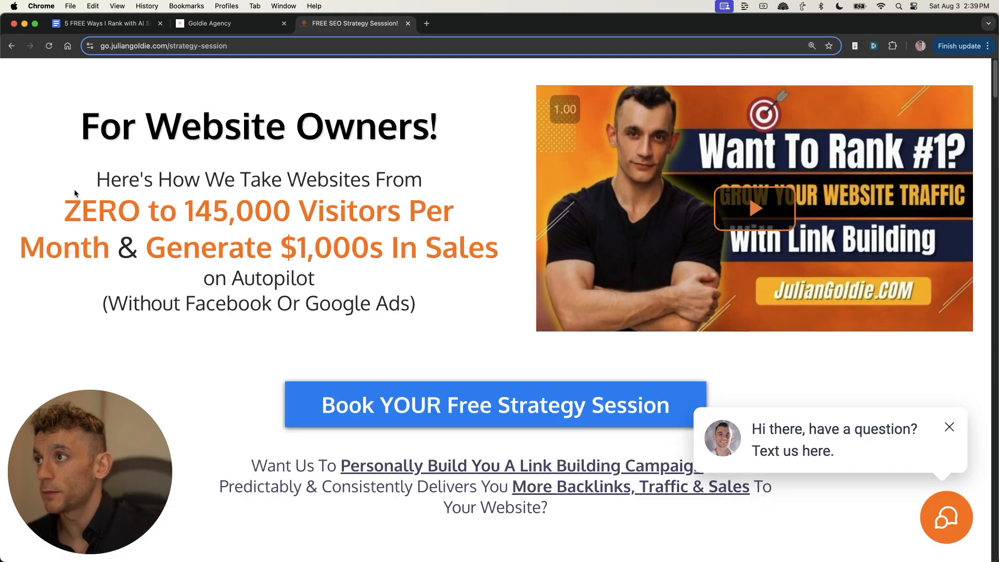
left_click_drag(97, 179, 215, 247)
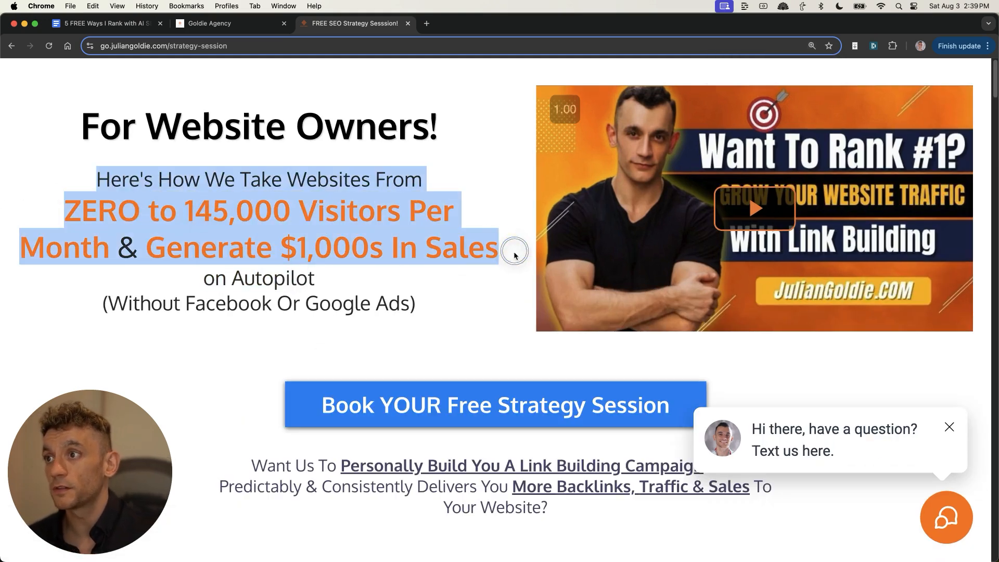
scroll("down", 3)
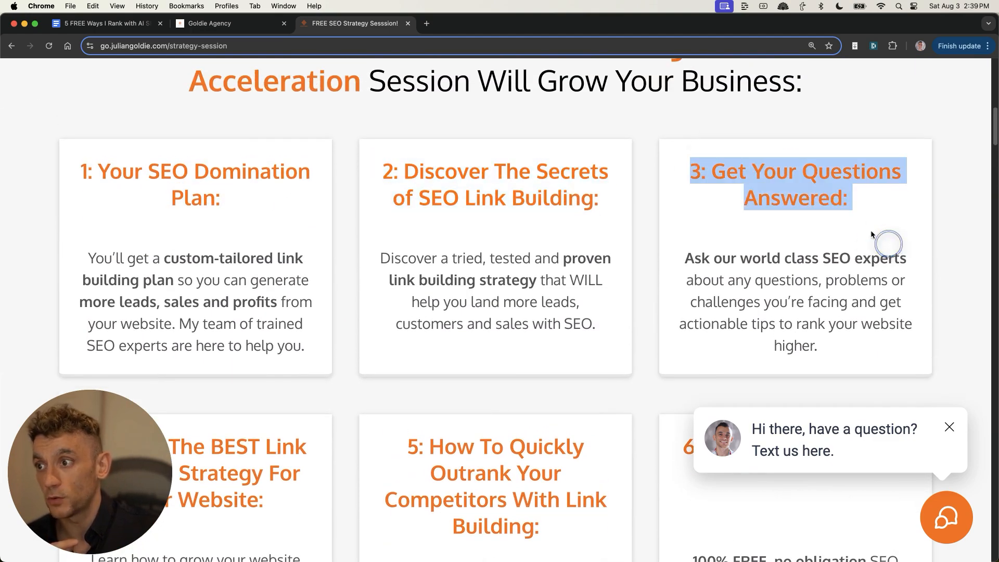
scroll("up", 3)
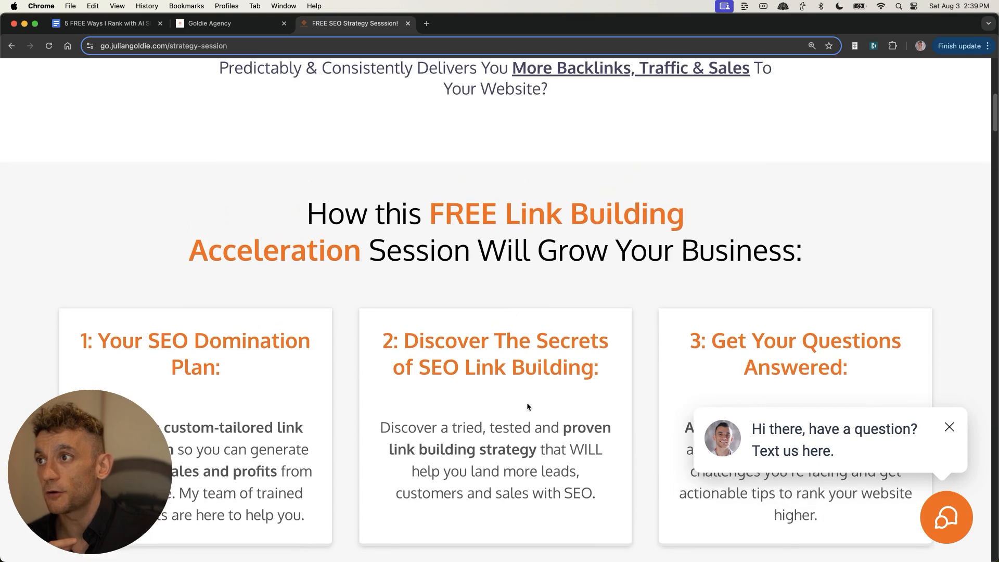
scroll("up", 3)
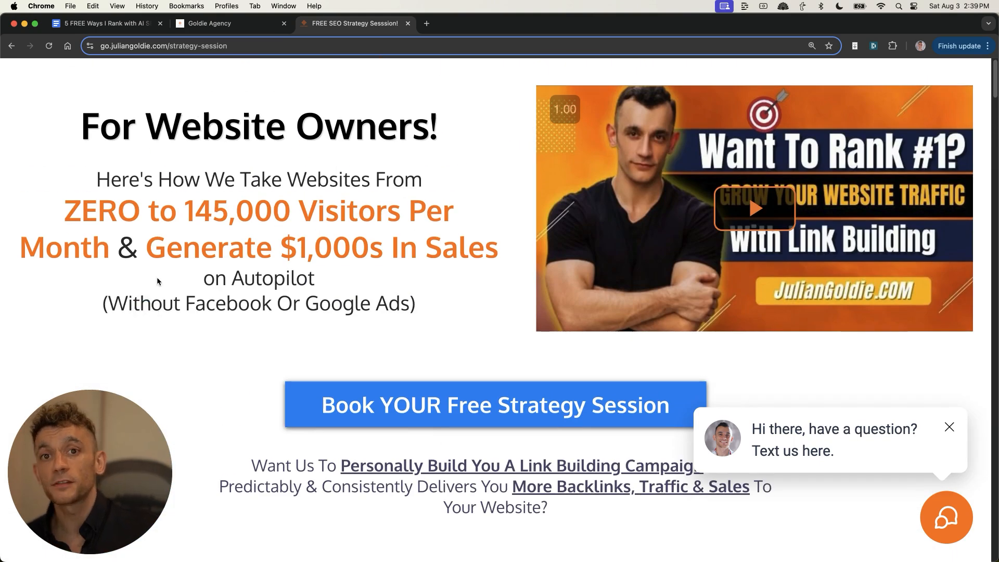